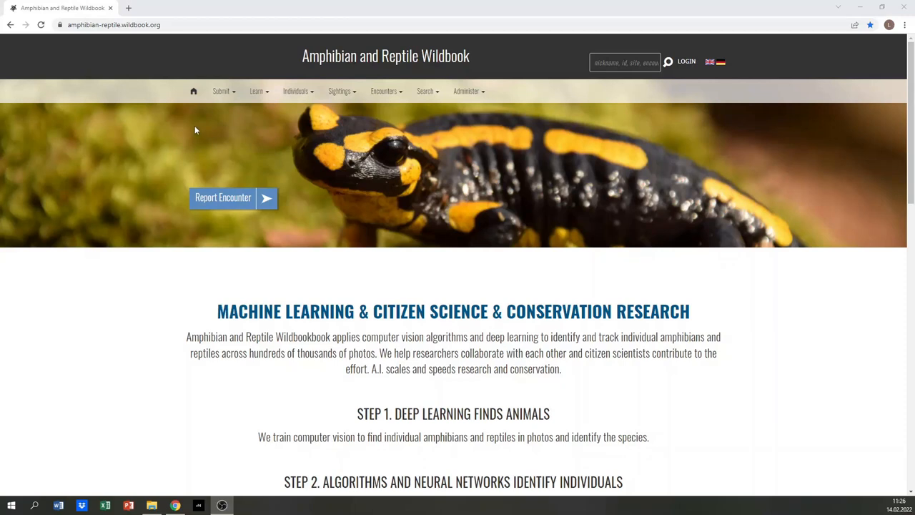
Open the Report an Encounter form from the homepage banner
click(113, 24)
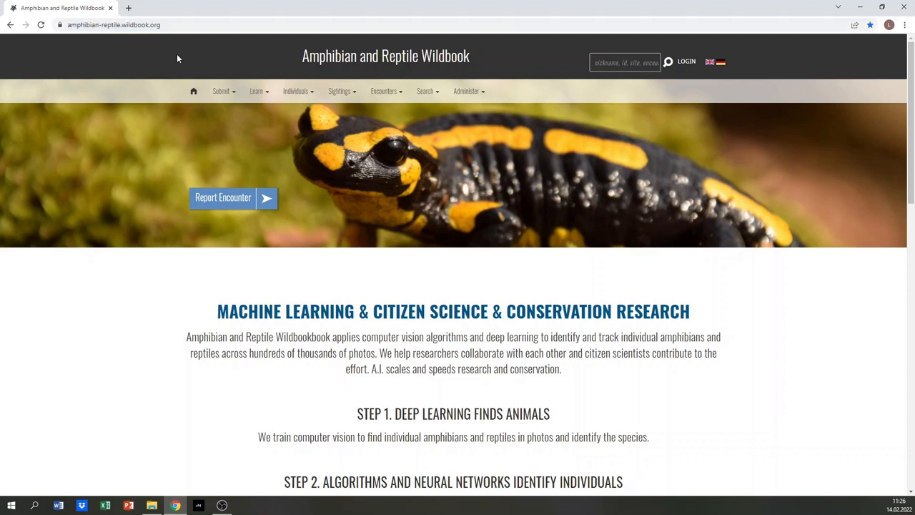
mouse_move(233, 220)
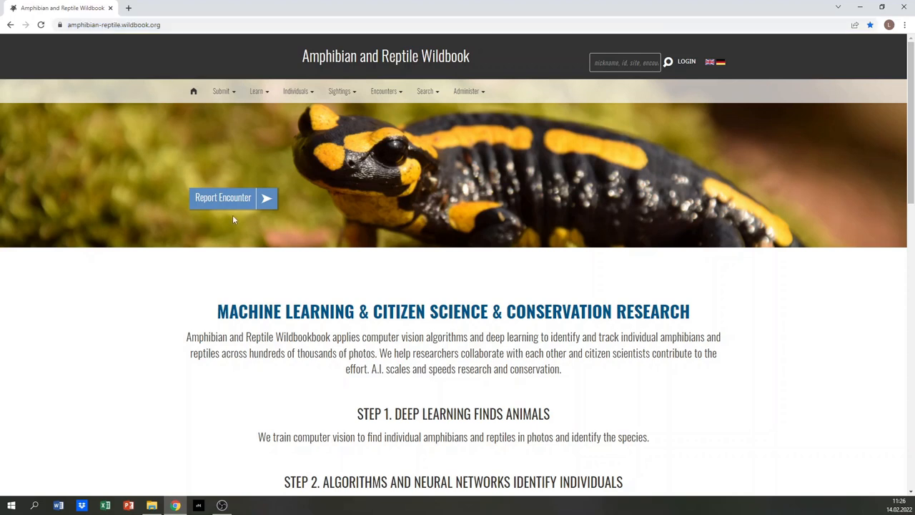
mouse_move(261, 228)
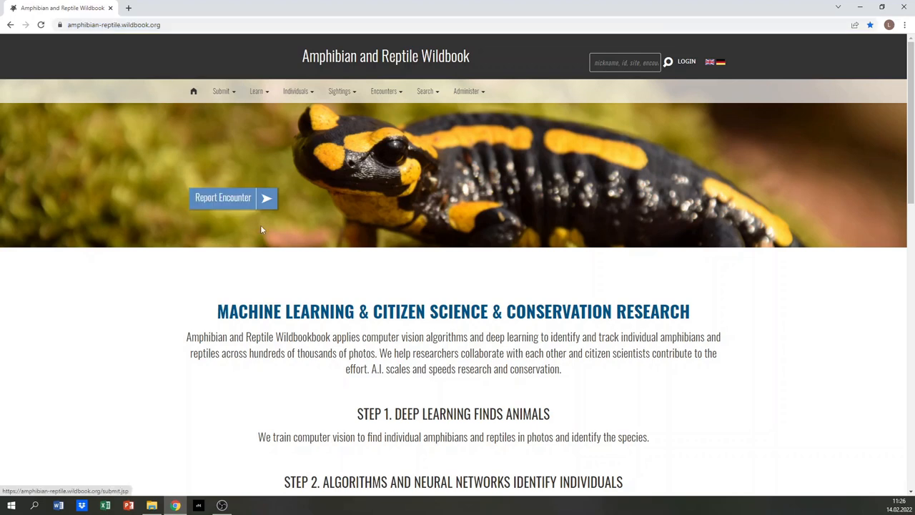
mouse_move(684, 83)
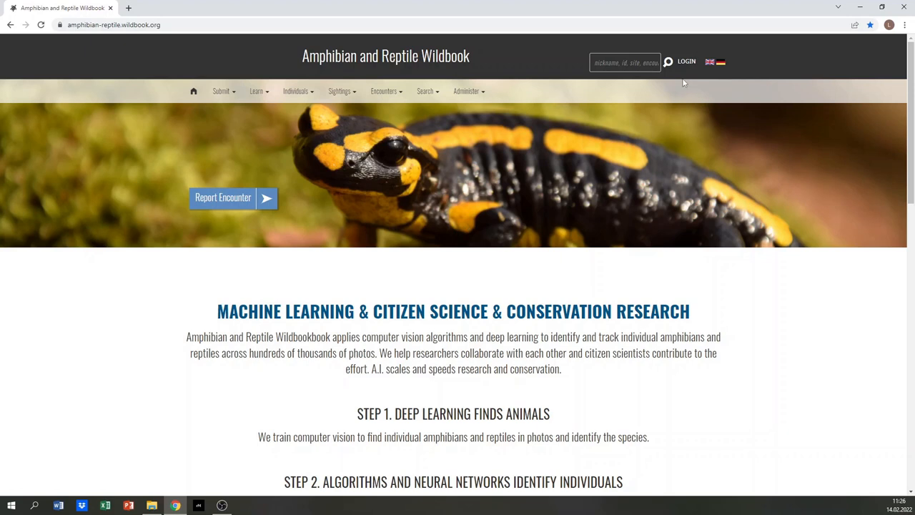
mouse_move(694, 71)
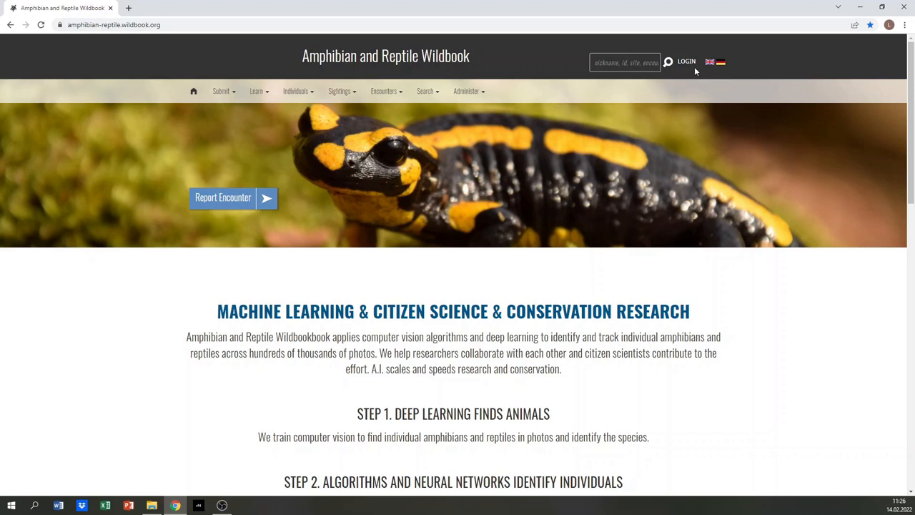
mouse_move(601, 170)
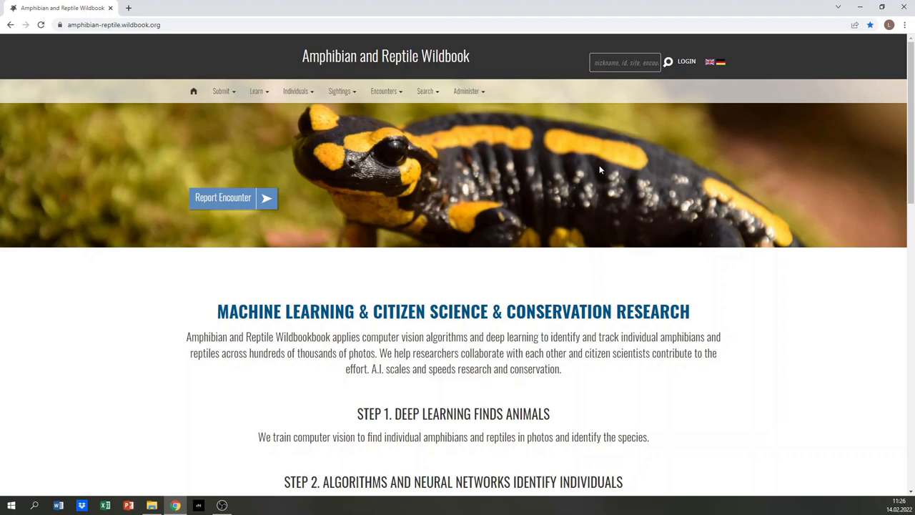
mouse_move(222, 198)
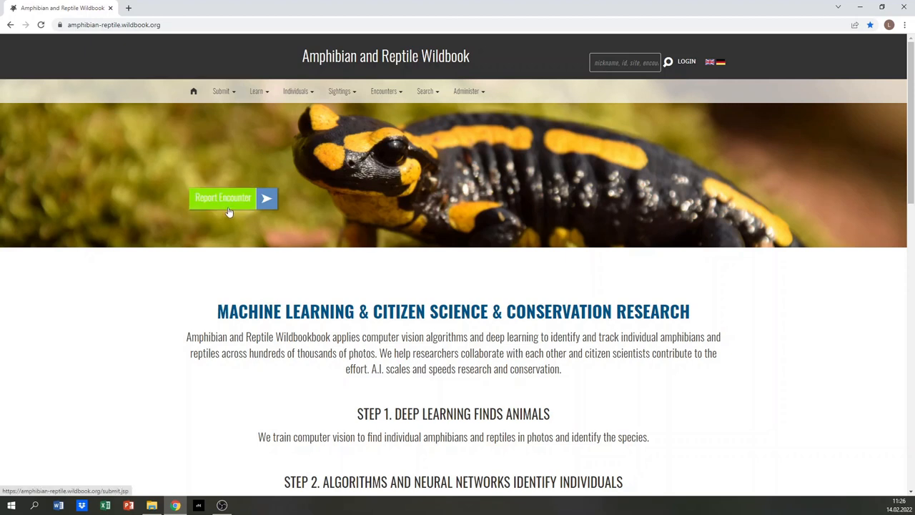
click(221, 198)
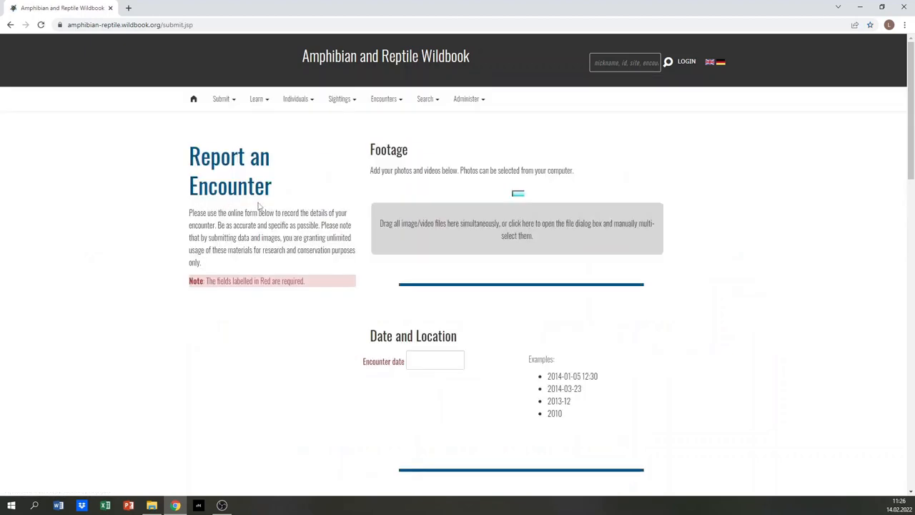
mouse_move(297, 209)
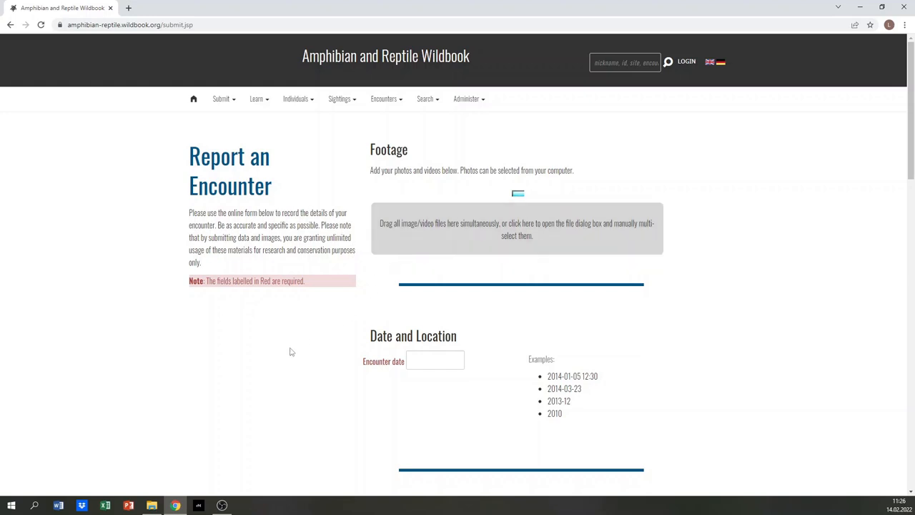
Attach the salamander photo W2021_56 from the Wildbook folder as footage
click(516, 229)
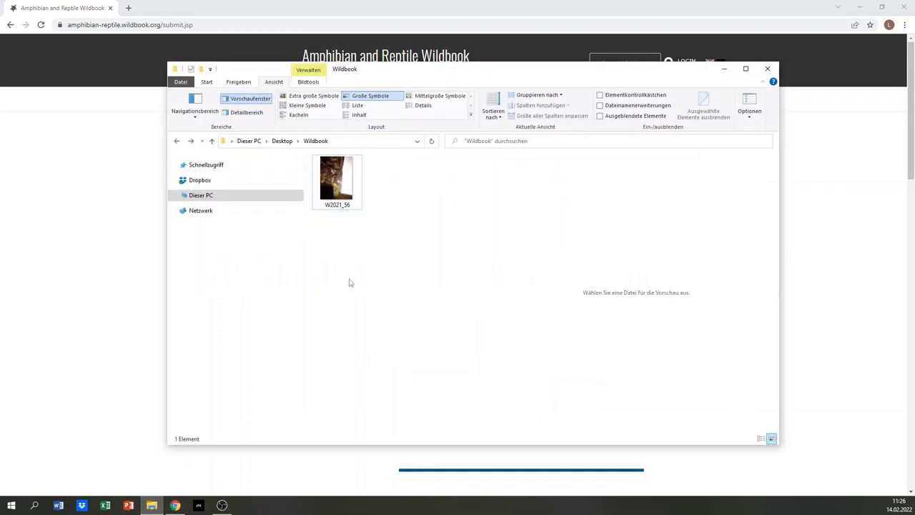
click(337, 180)
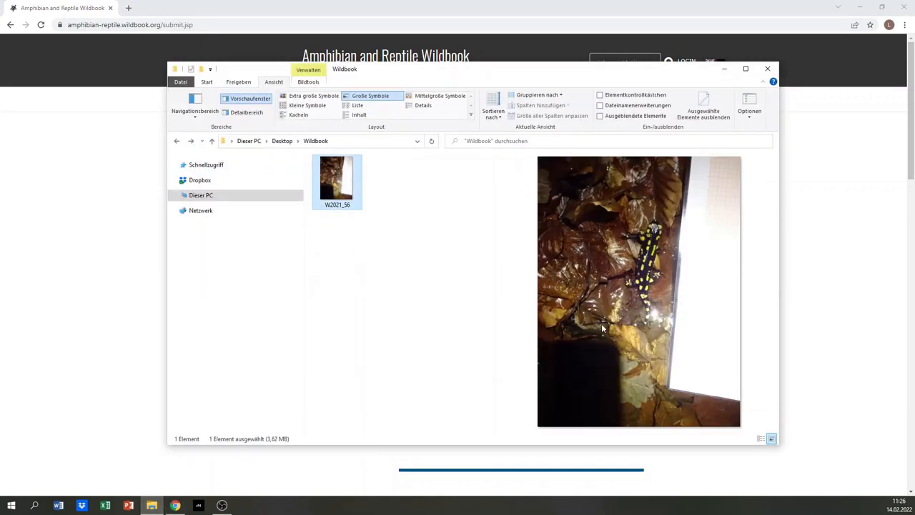
mouse_move(658, 318)
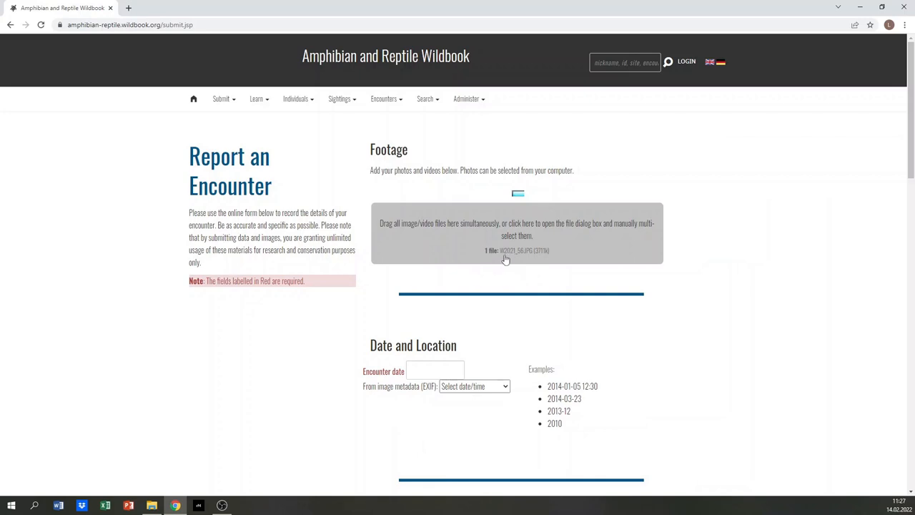
Enter 2021-04-10 as the encounter date, keeping the time at 00:00
scroll(down, 3)
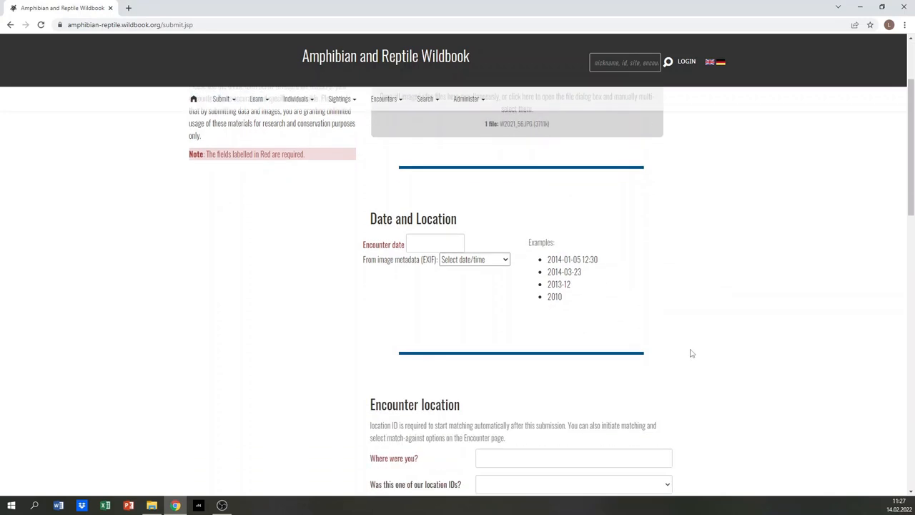
scroll(down, 3)
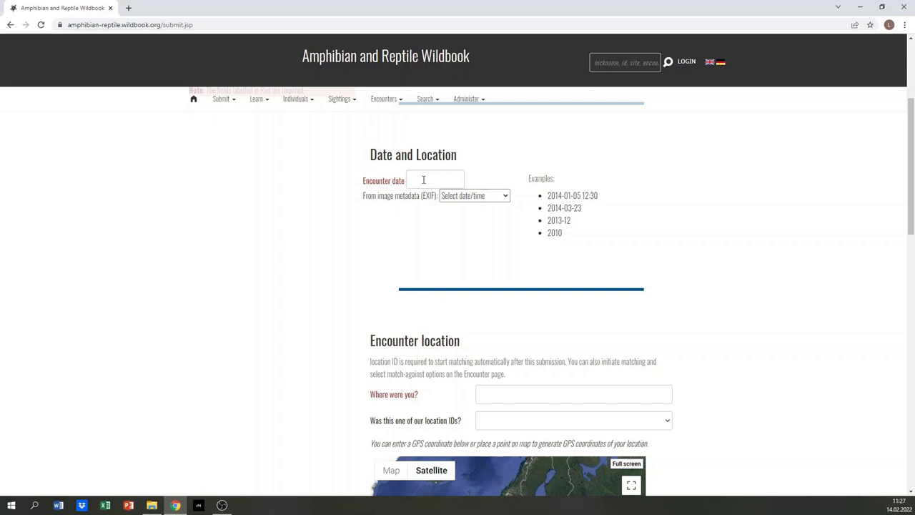
click(436, 179)
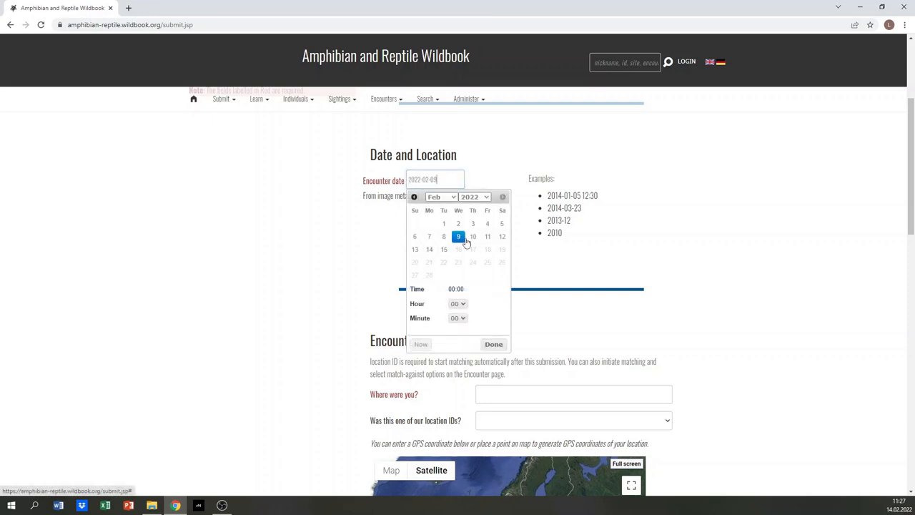
click(442, 196)
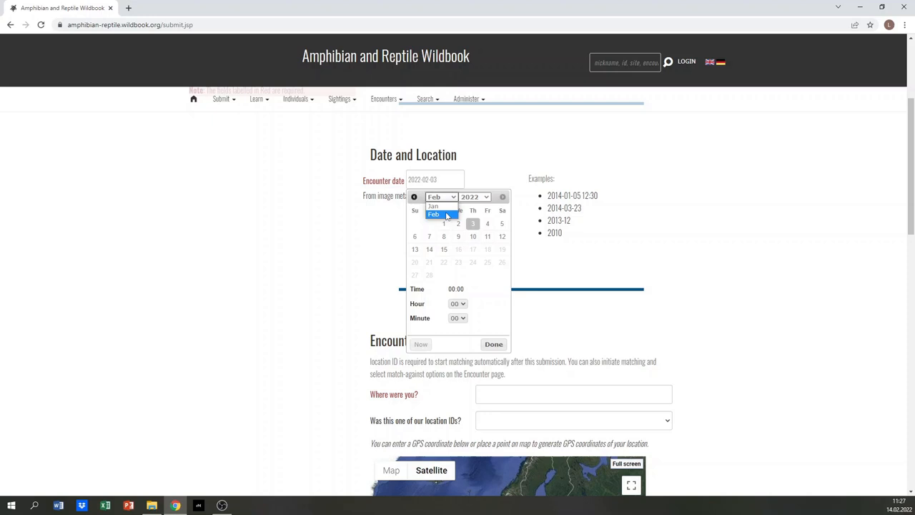
click(475, 197)
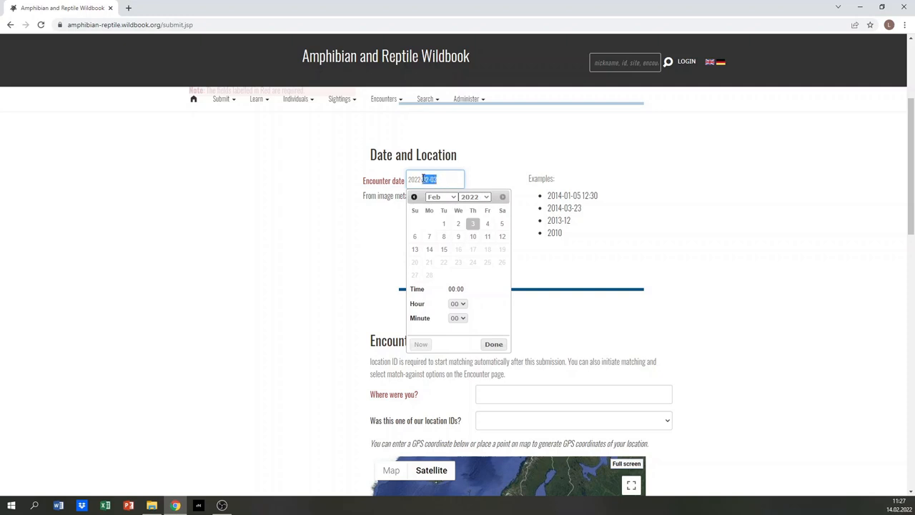
text(2021)
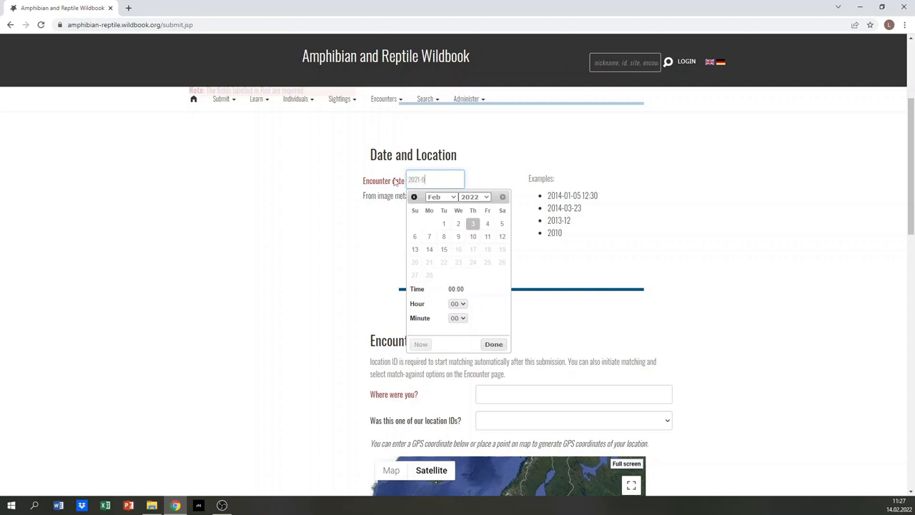
text(2021-04-10)
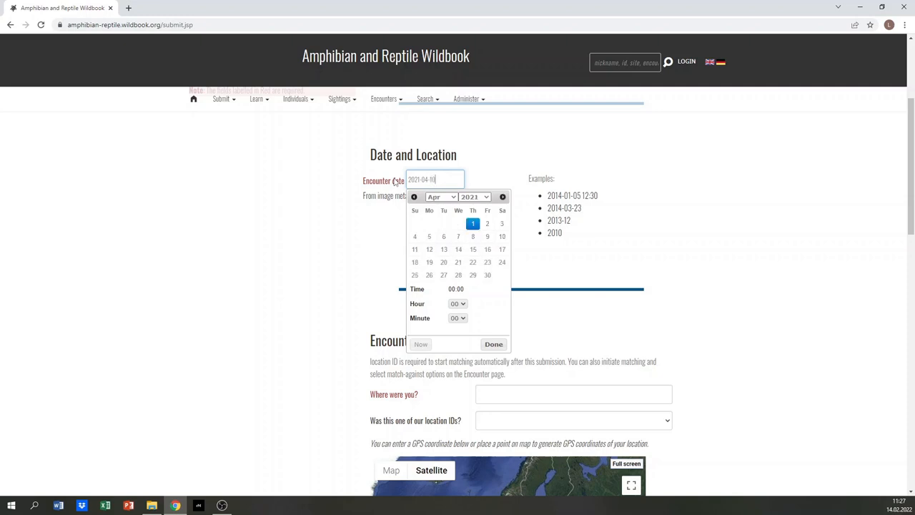
click(502, 236)
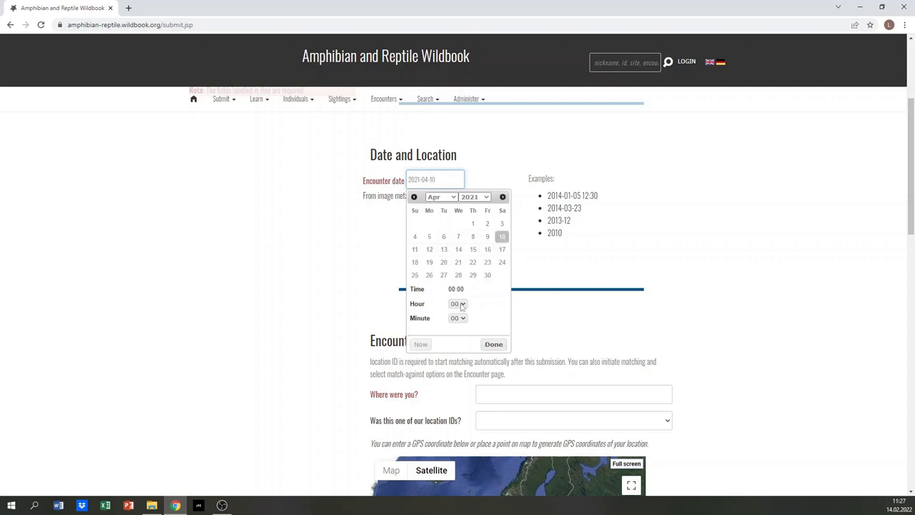
click(457, 317)
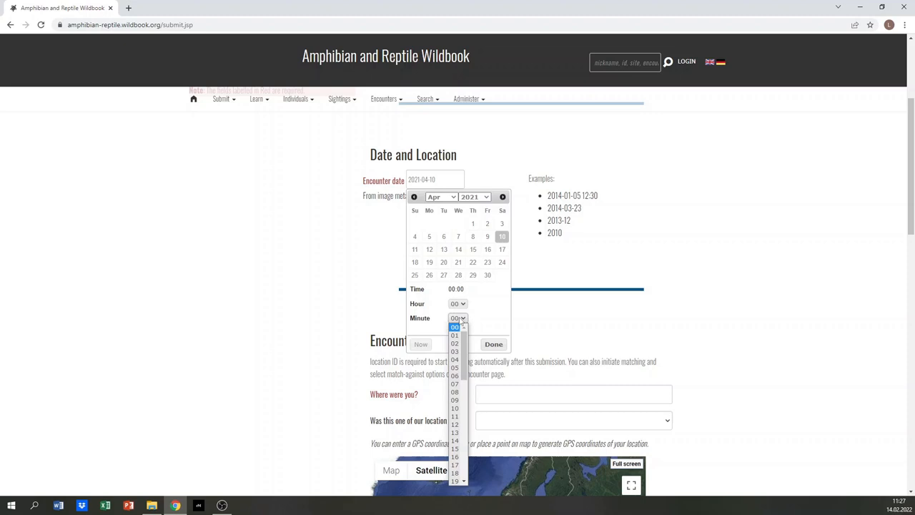
click(455, 327)
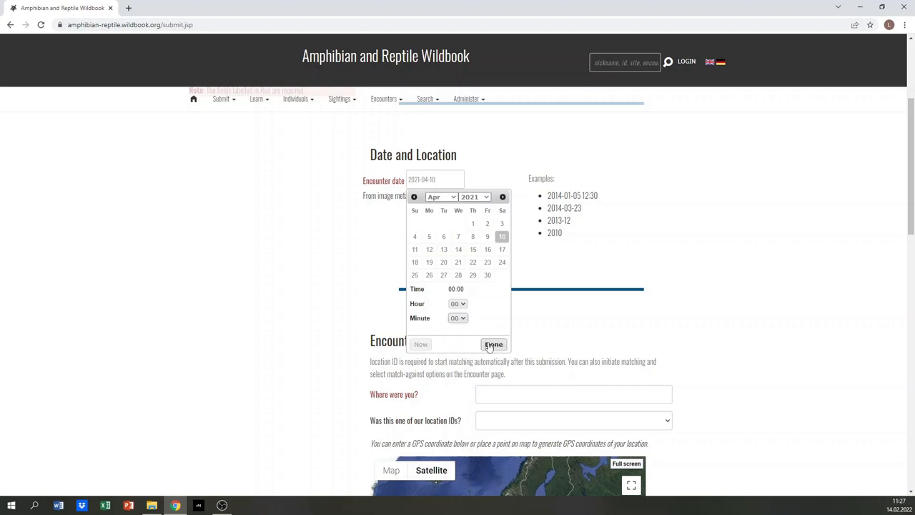
click(493, 344)
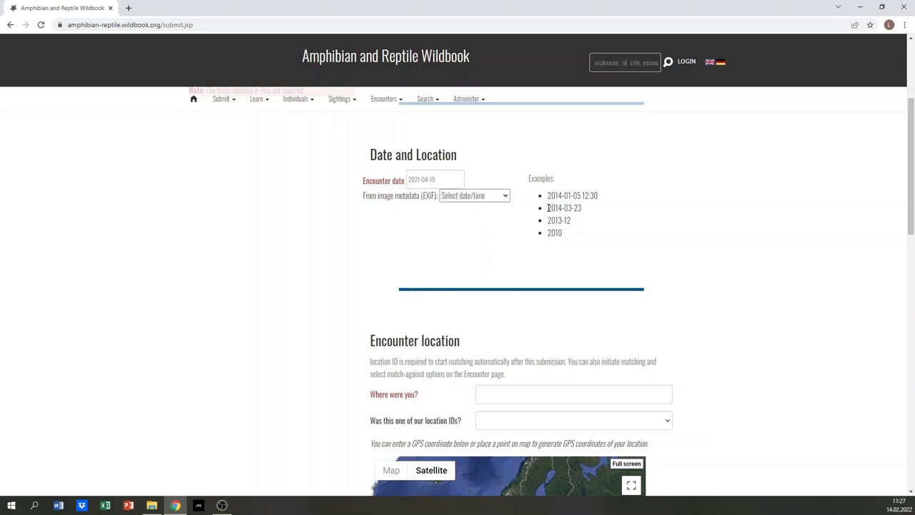
double_click(565, 207)
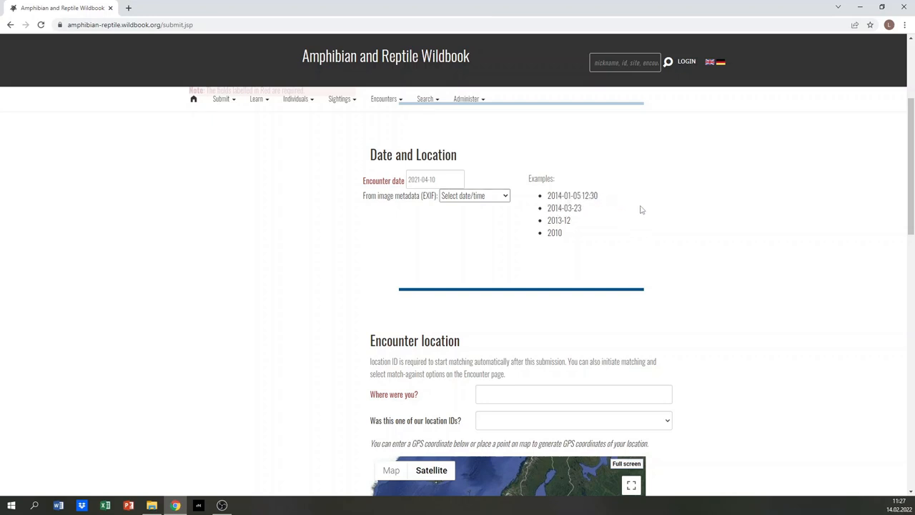
Type 'Kotten' as the place and choose Kottenforst from the location ID list
scroll(down, 3)
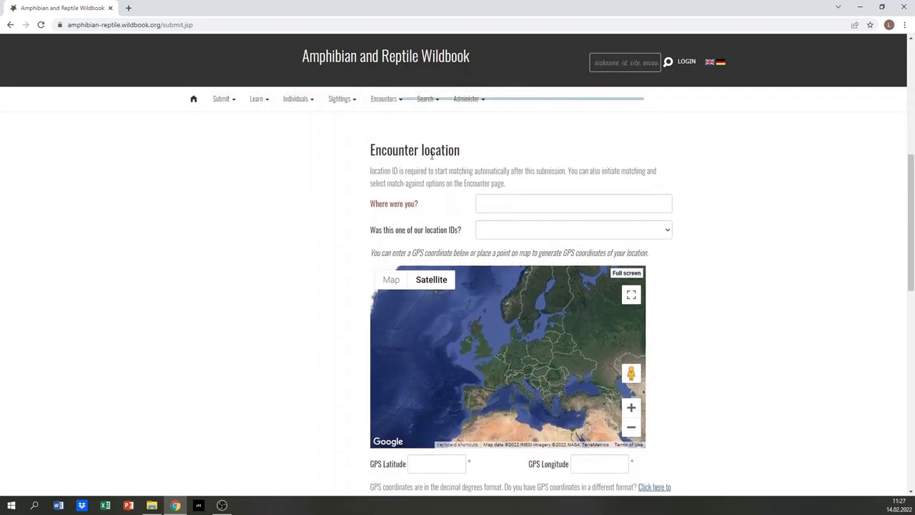
mouse_move(421, 206)
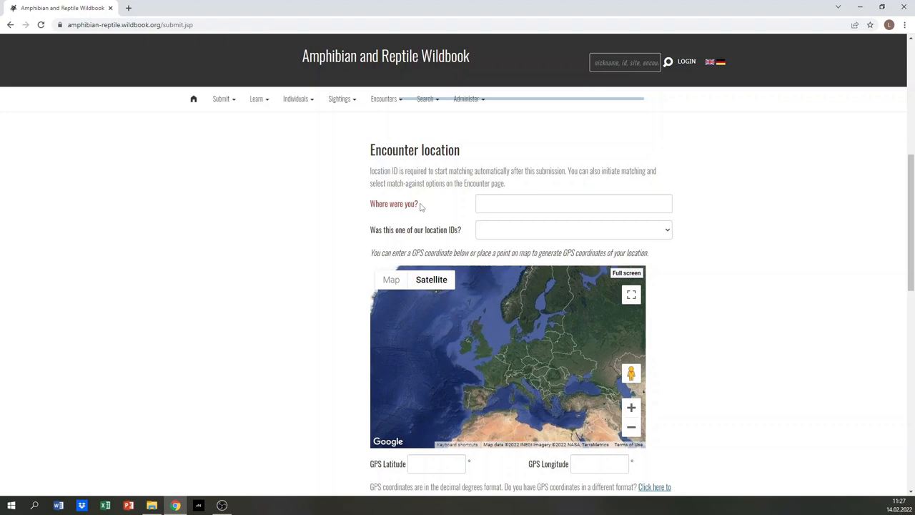
click(573, 203)
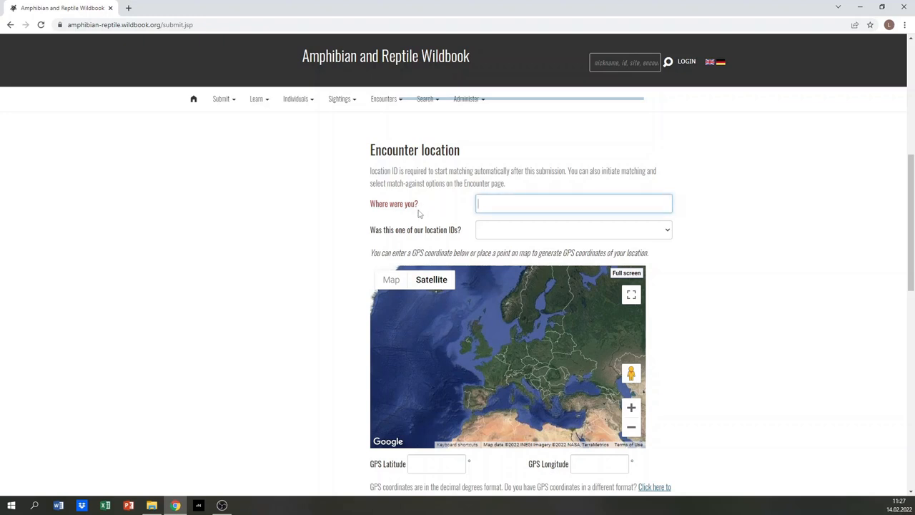
text(Kottenforst)
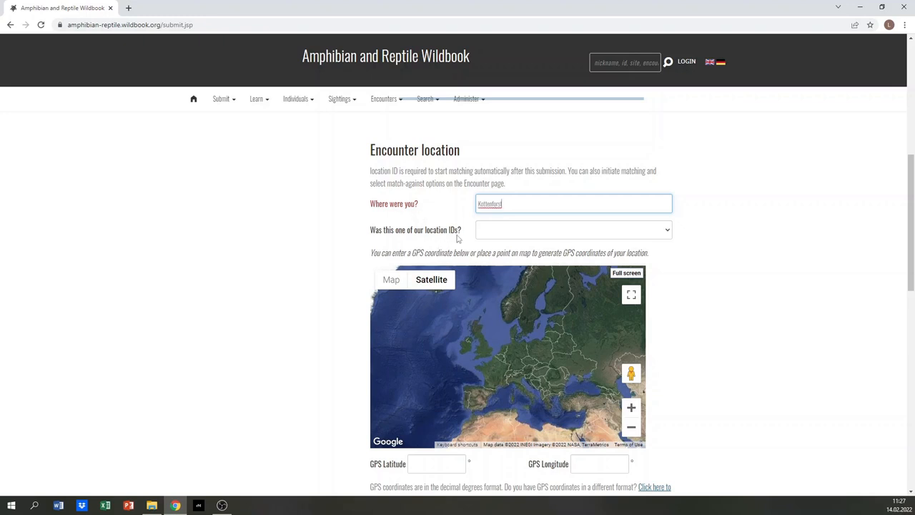
click(572, 229)
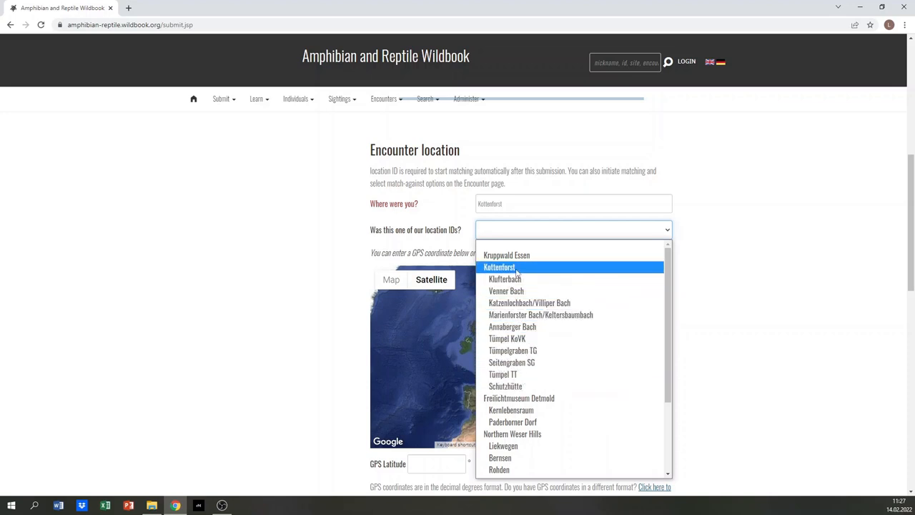
click(499, 267)
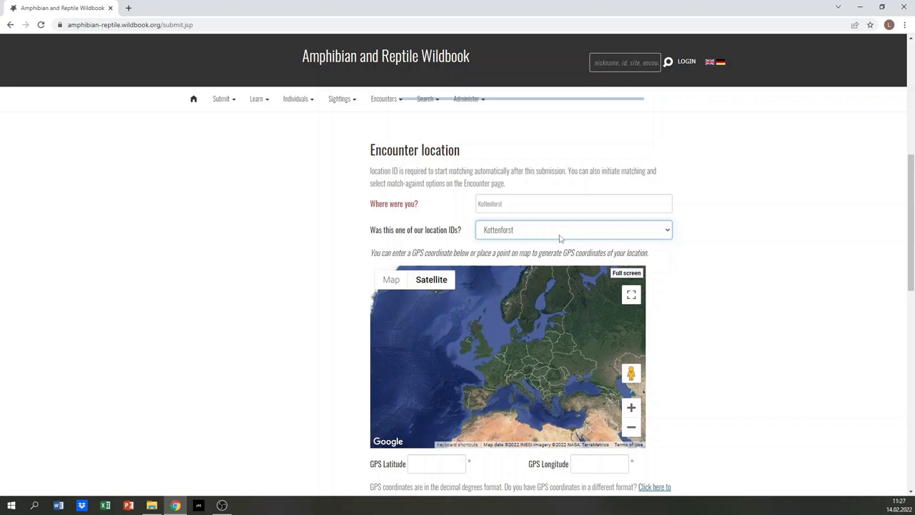
click(572, 230)
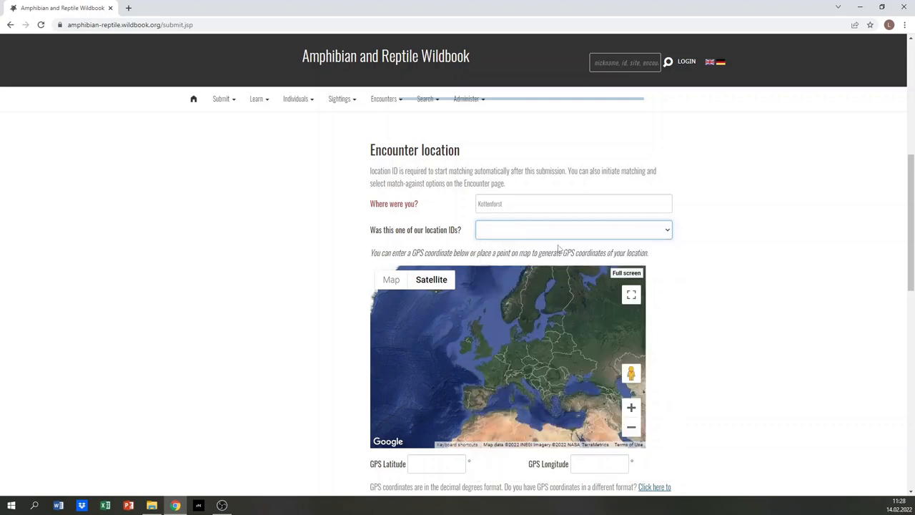
click(572, 230)
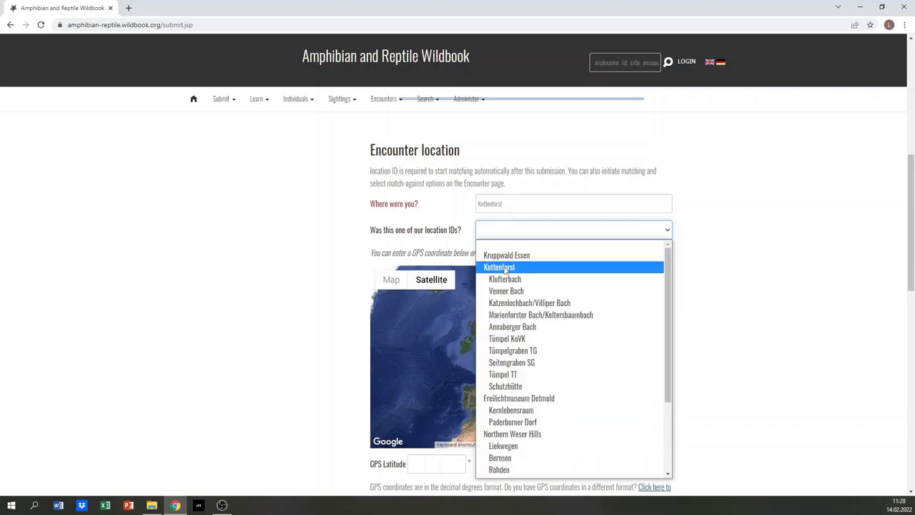
click(499, 266)
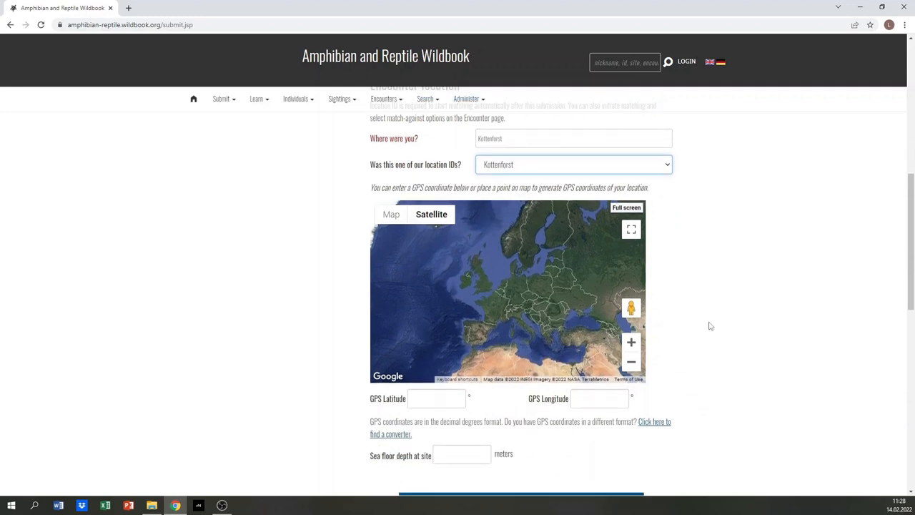
Zoom the satellite map from Europe past Bonn down to the Kottenforst forest paths
scroll(down, 3)
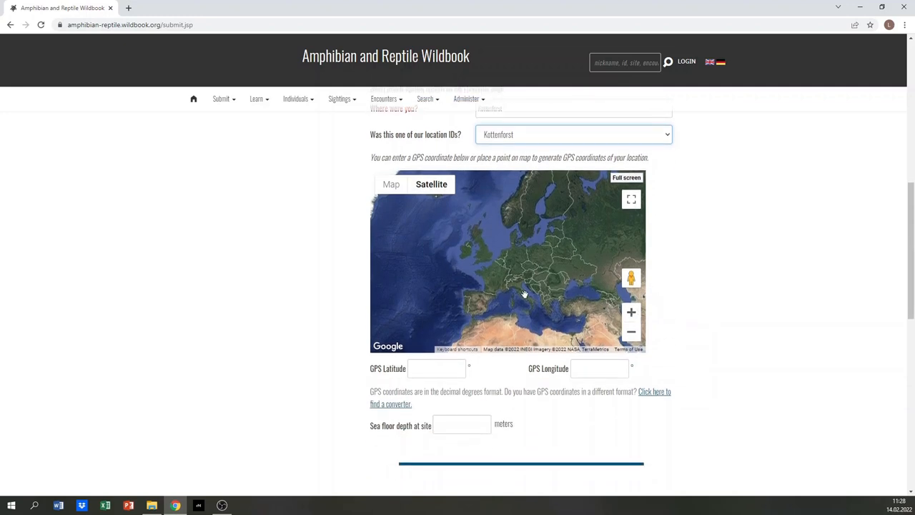
click(631, 313)
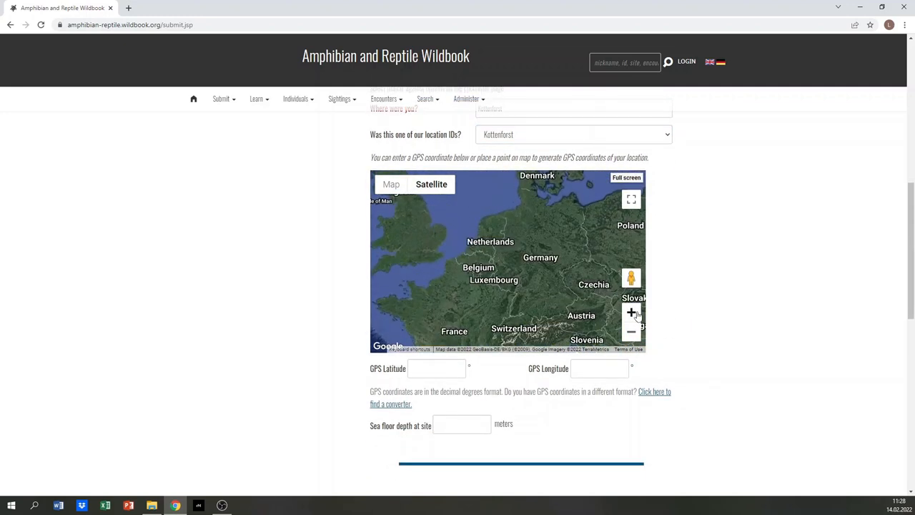
click(632, 312)
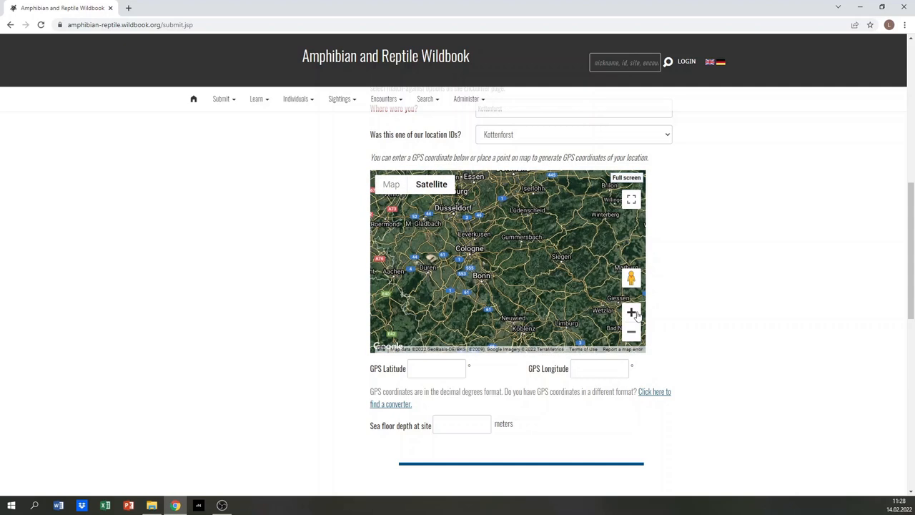
click(631, 332)
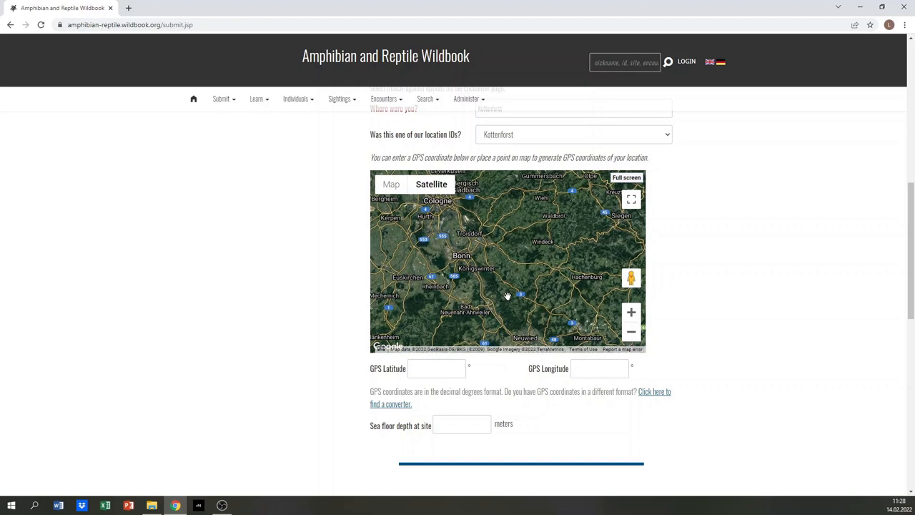
click(631, 312)
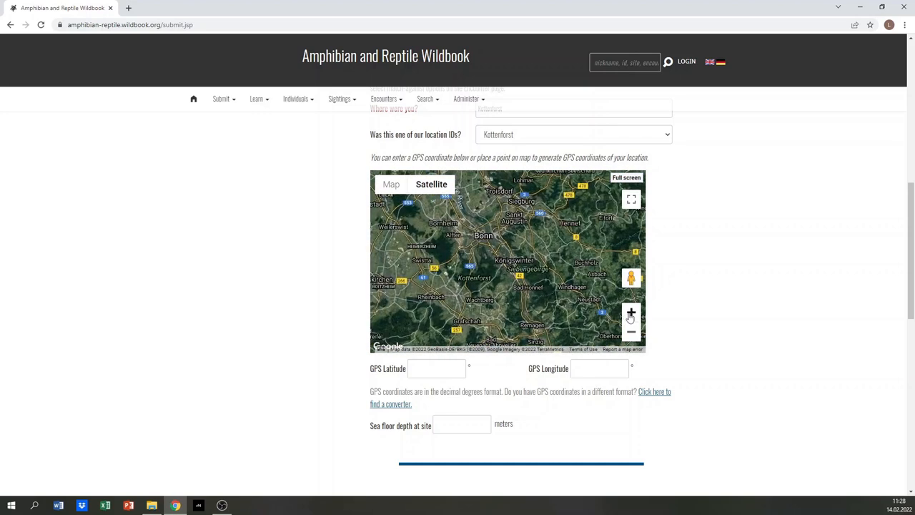
click(631, 312)
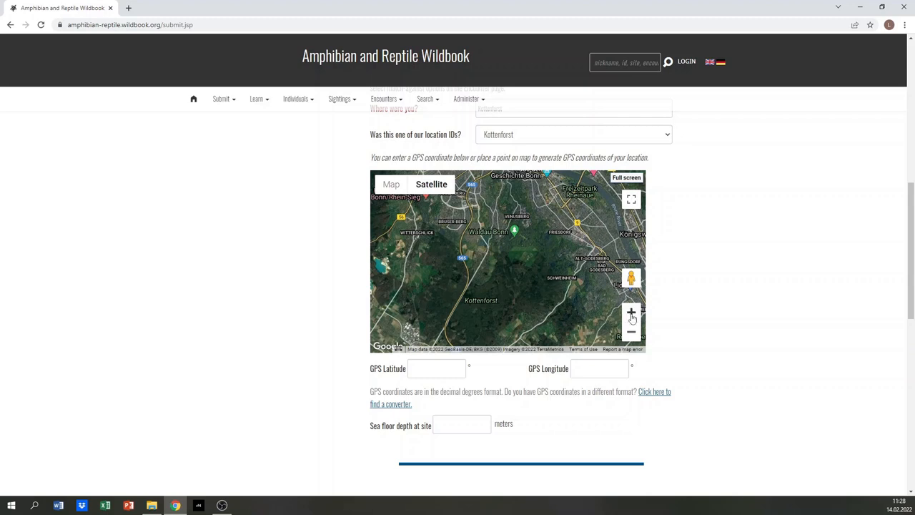
click(631, 313)
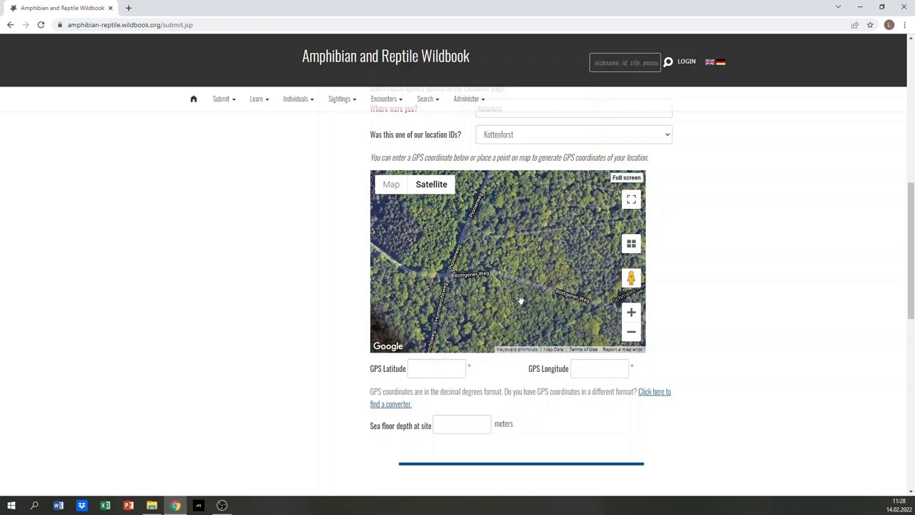
mouse_move(473, 258)
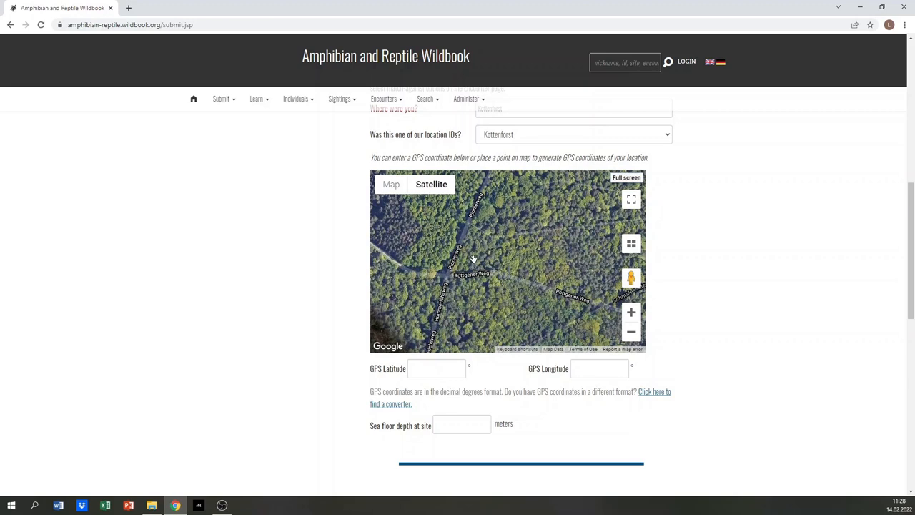
mouse_move(509, 392)
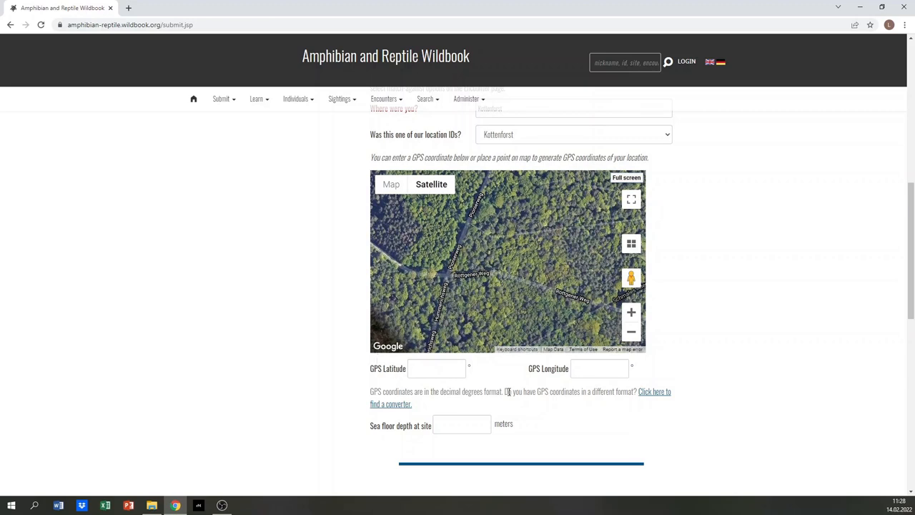
Fill in GPS latitude 50.682051 and longitude 7.120205
click(436, 369)
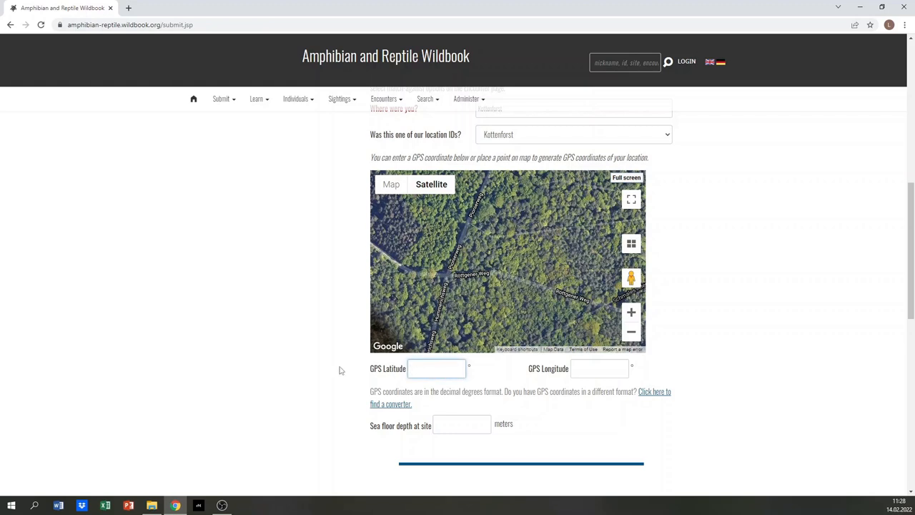
text(50.682051)
click(599, 369)
text(7)
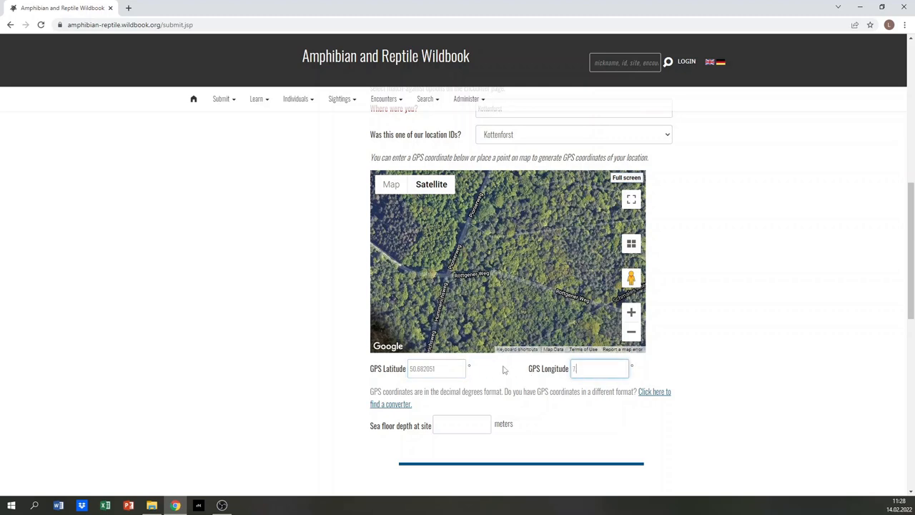
text(.120)
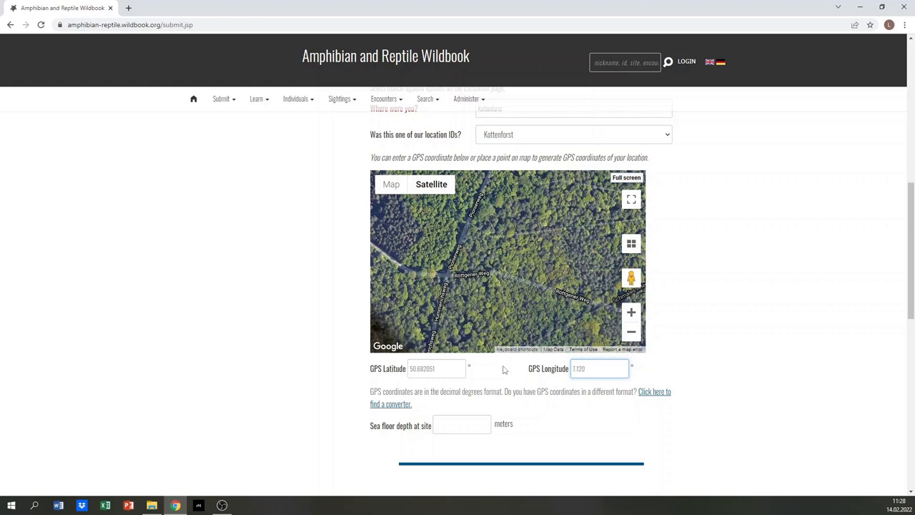
text(205)
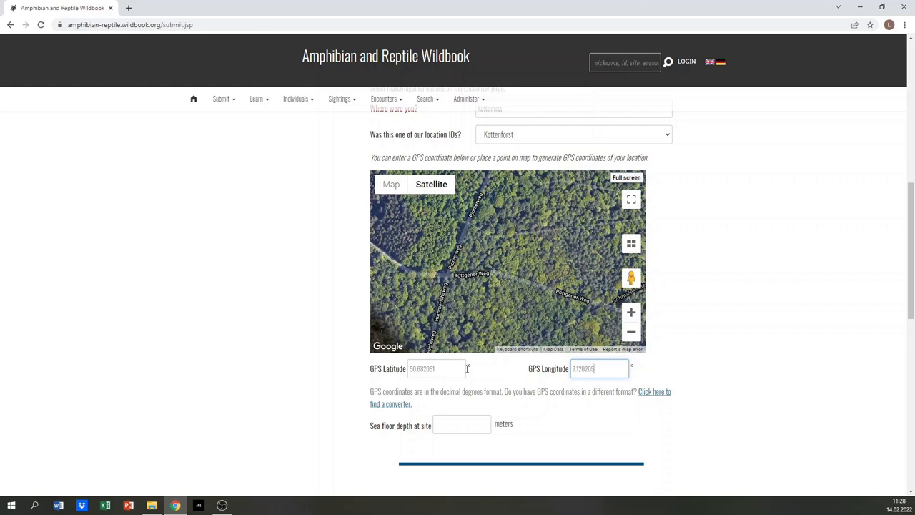
click(436, 368)
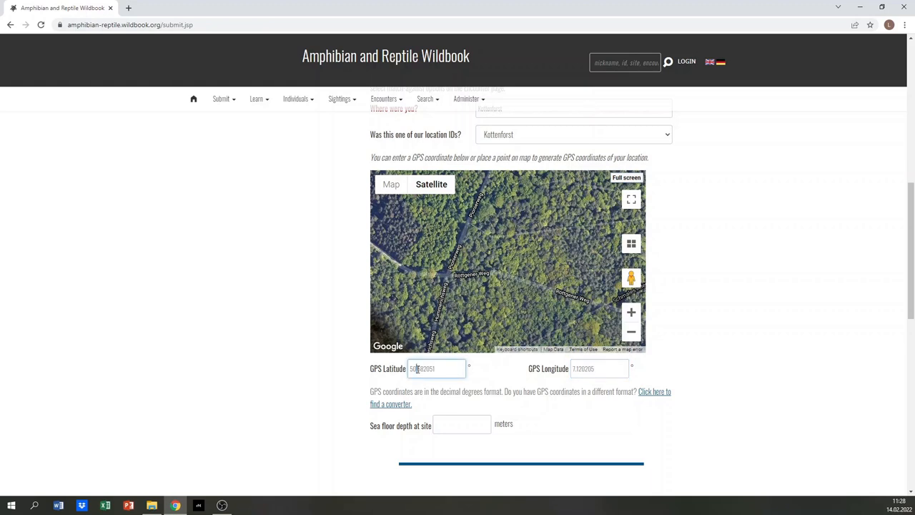
click(600, 368)
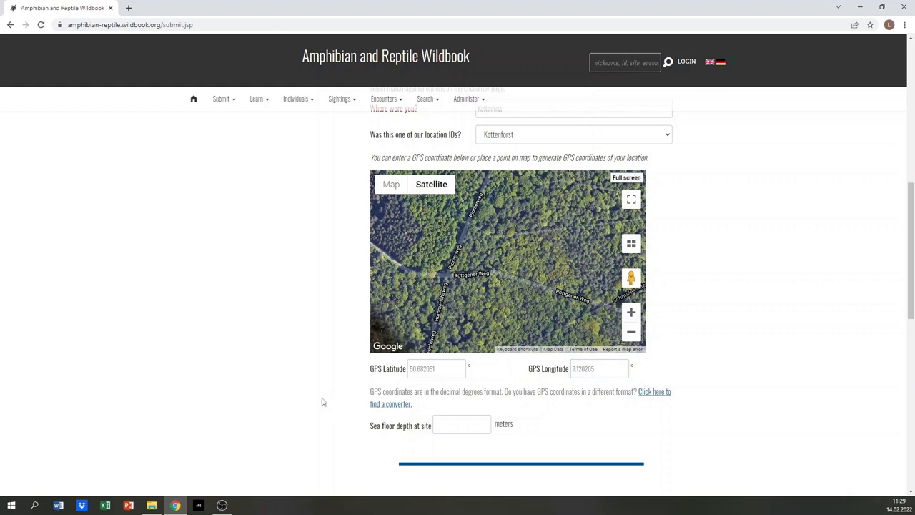
Enter the reporter's name Laura Schulte and her email address
scroll(down, 3)
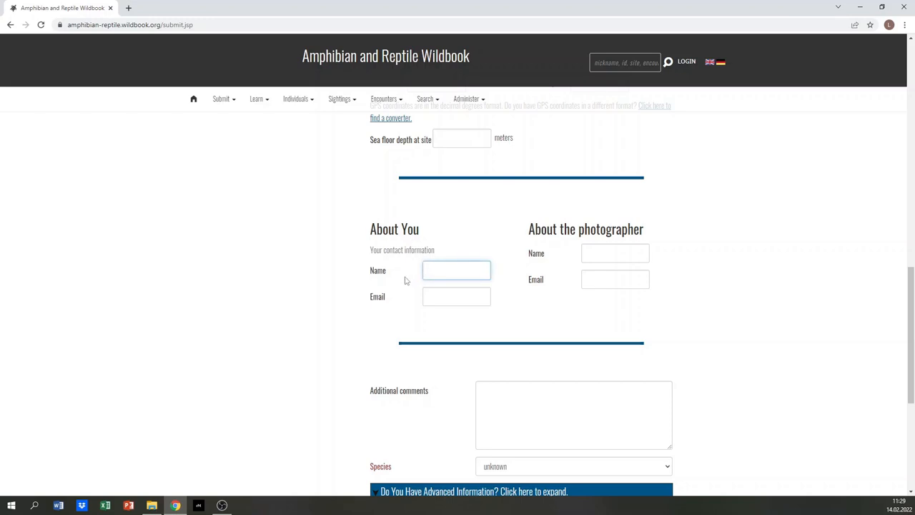
text(Laura S)
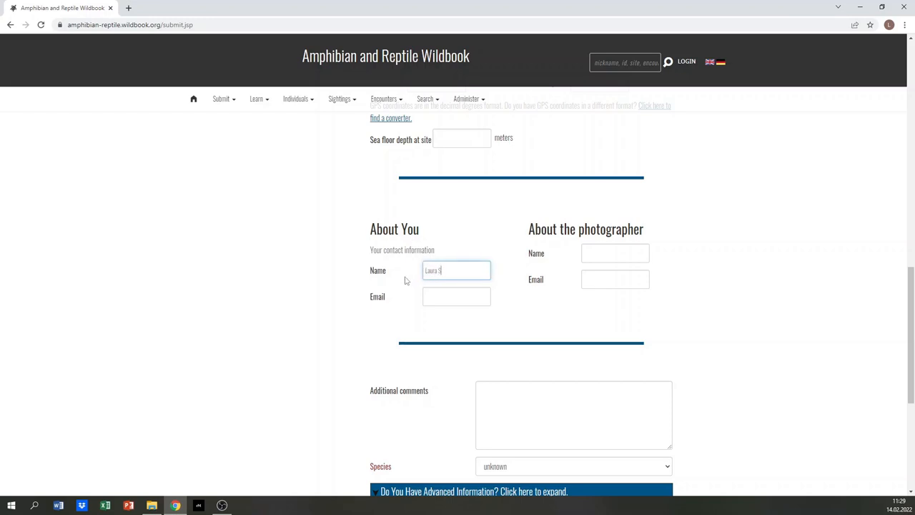
text(chulte)
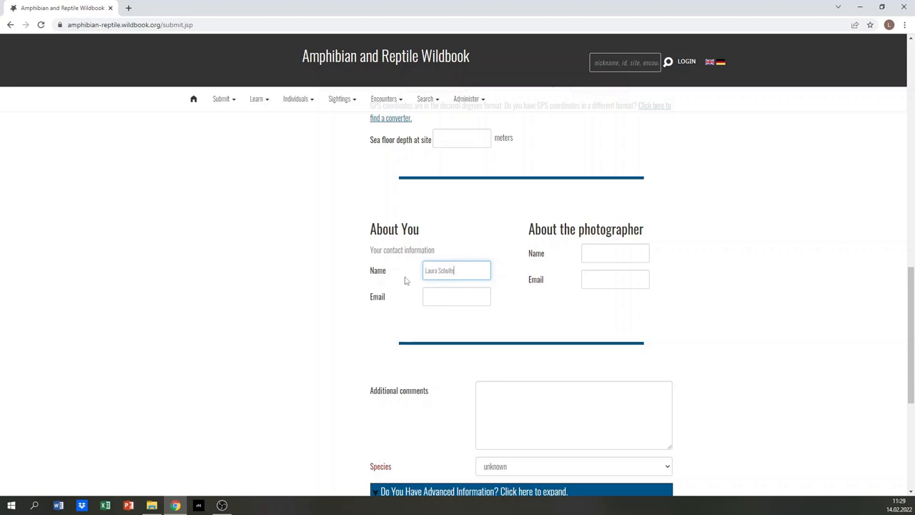
click(456, 296)
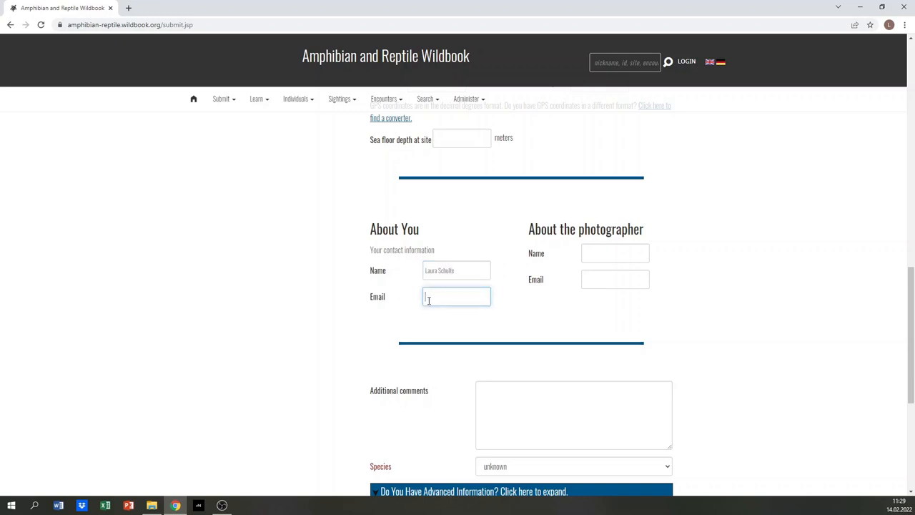
text(laur)
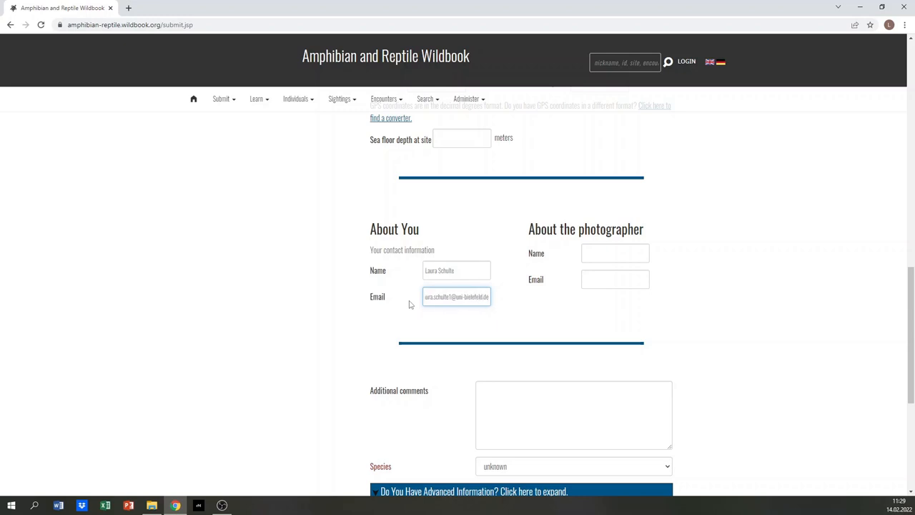
mouse_move(566, 238)
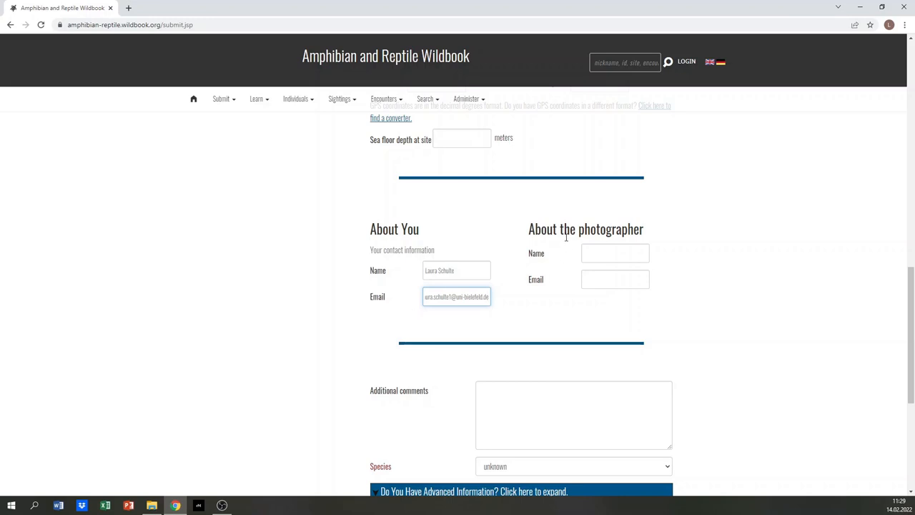
Enter Pia as the photographer's name
click(615, 252)
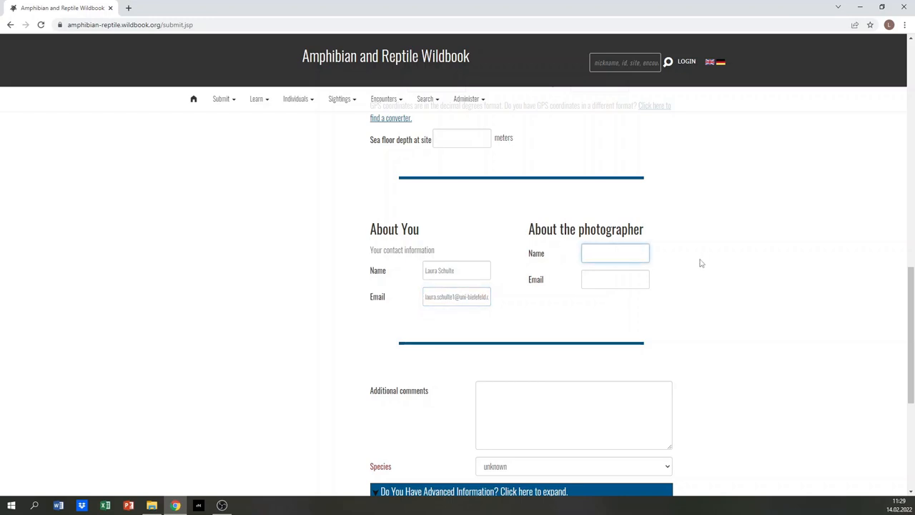
text(Pia Oswald)
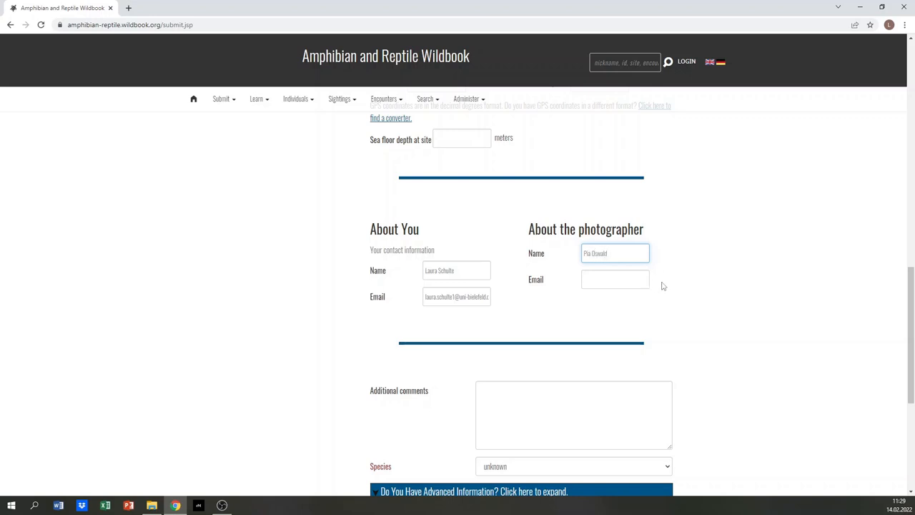
scroll(down, 3)
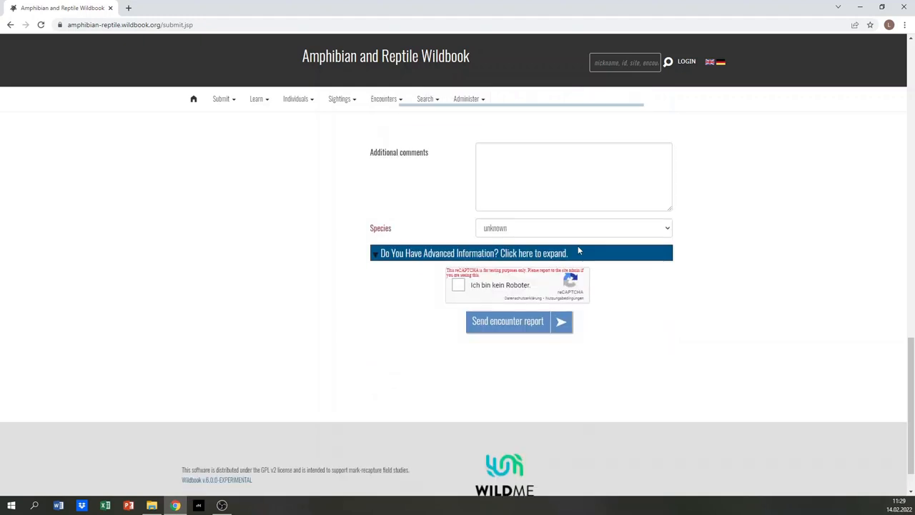
Set the species to Salamandra salamandra and expand the advanced information section
click(572, 175)
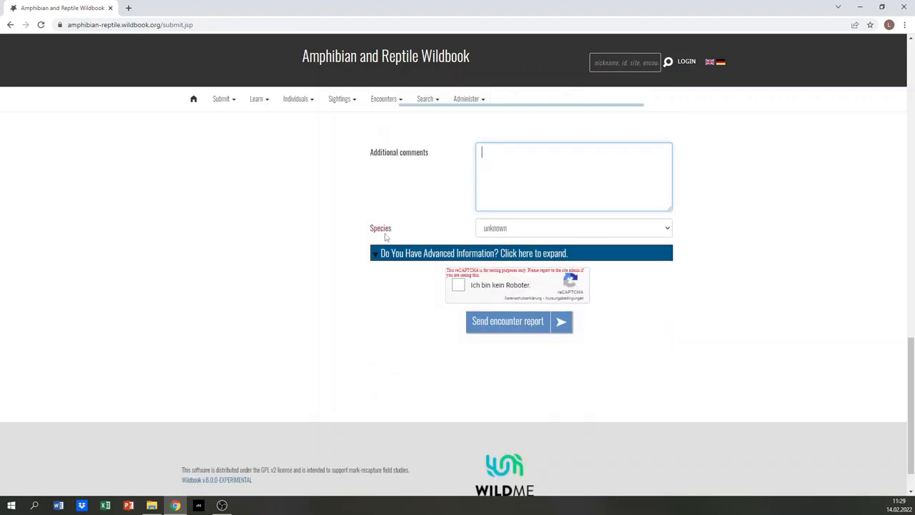
click(572, 228)
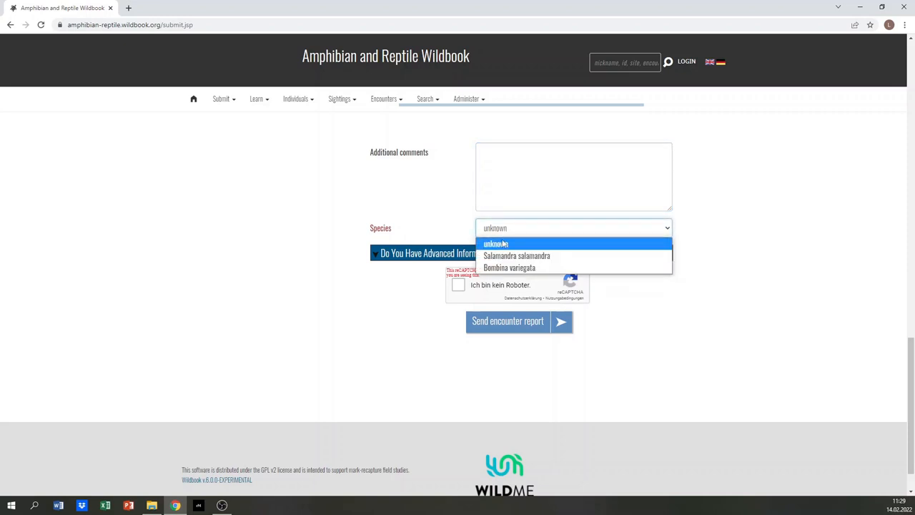
mouse_move(516, 256)
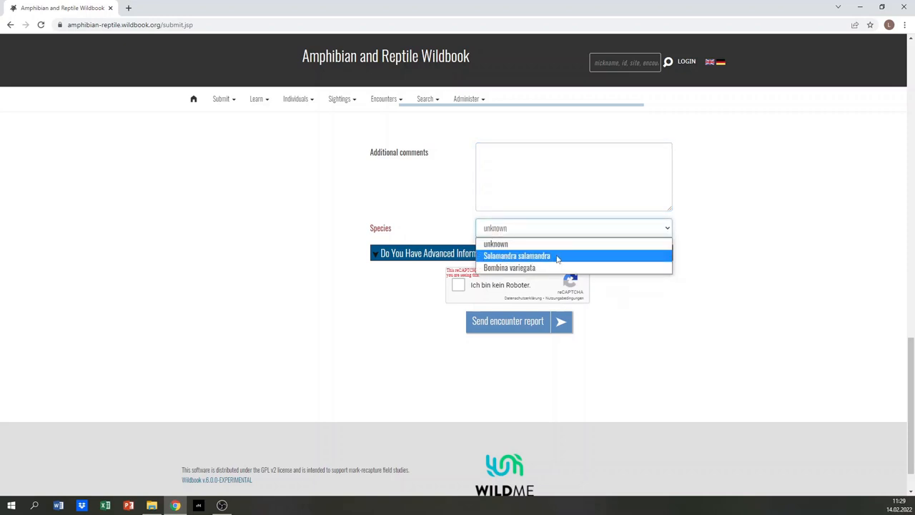
click(516, 256)
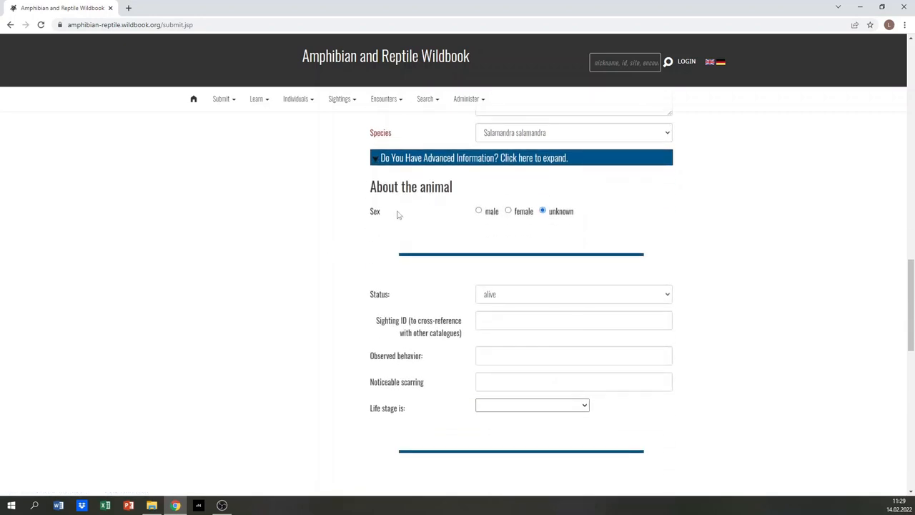
mouse_move(500, 222)
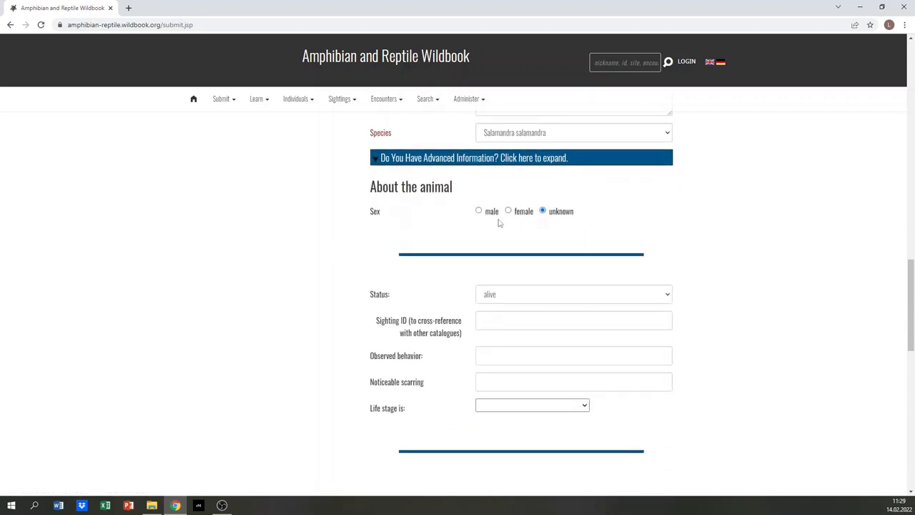
Scroll through the empty animal, measurement and tag fields, then collapse advanced information
scroll(down, 3)
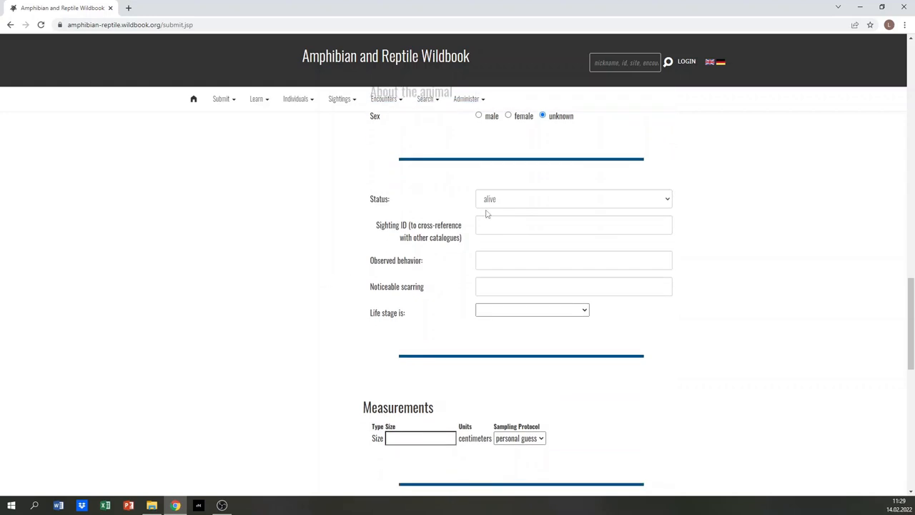
click(572, 199)
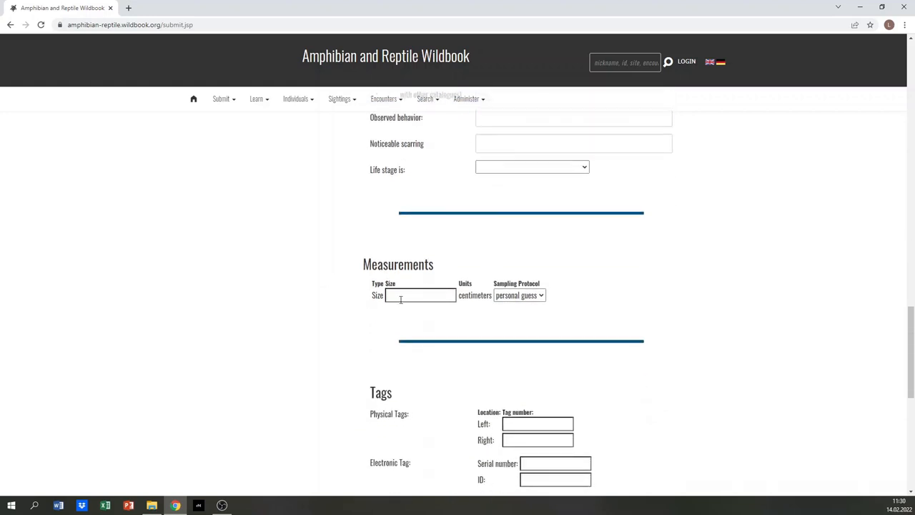
scroll(down, 3)
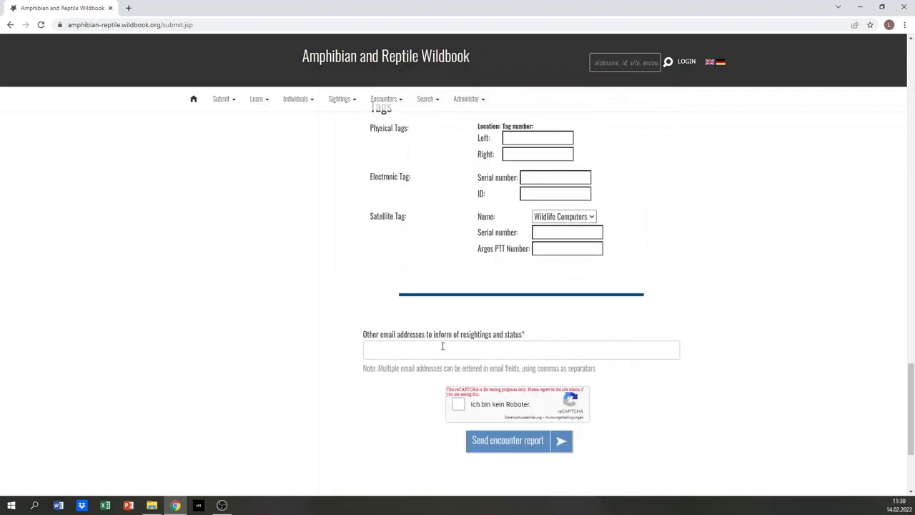
click(521, 350)
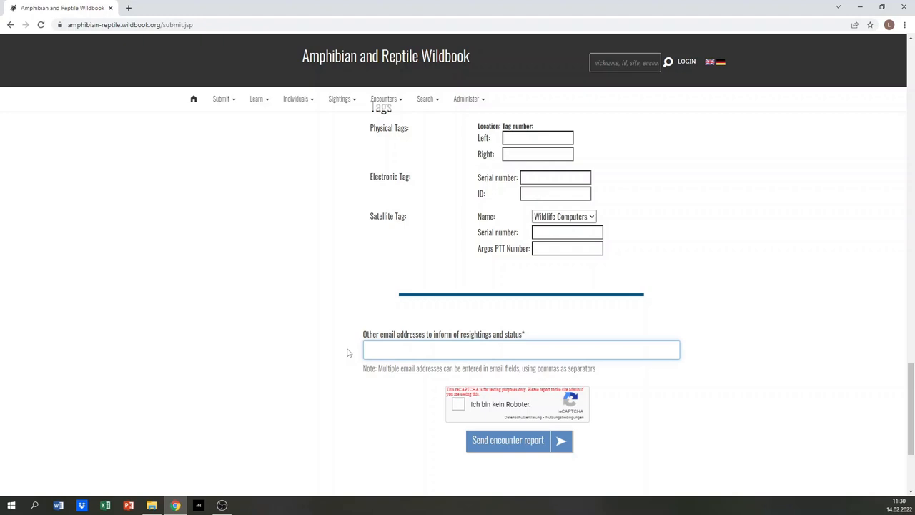
scroll(up, 3)
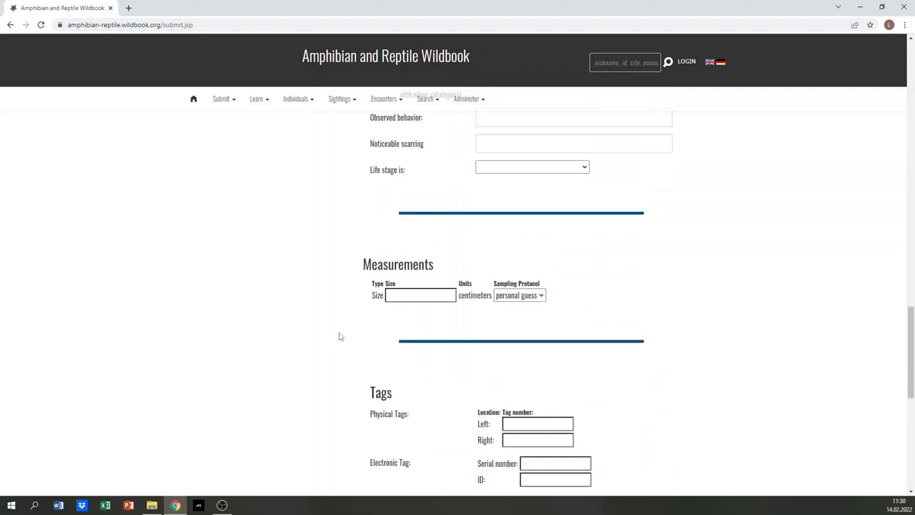
scroll(up, 3)
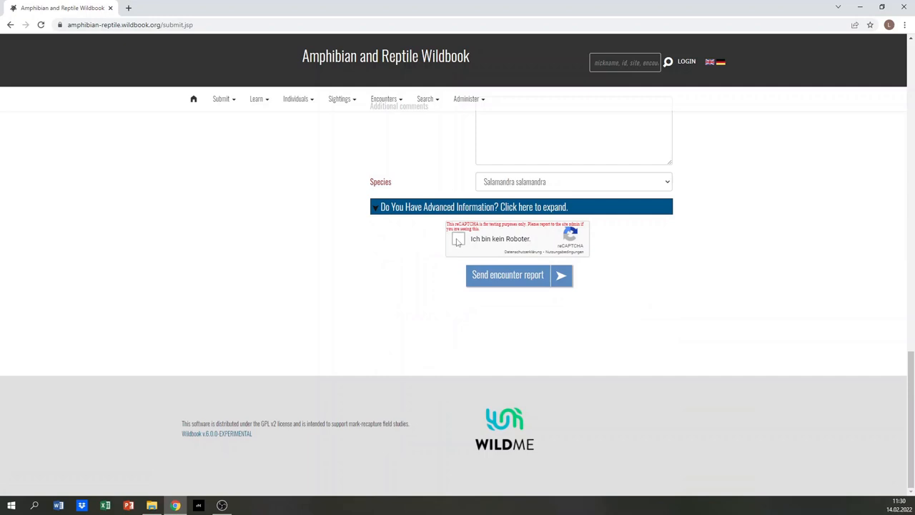
Tick the 'Ich bin kein Roboter' reCAPTCHA and send the encounter report
click(460, 238)
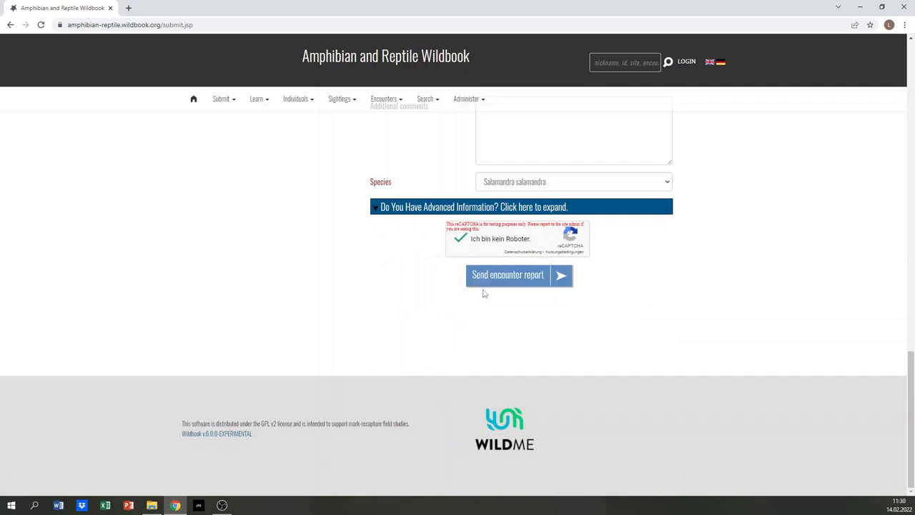
click(507, 275)
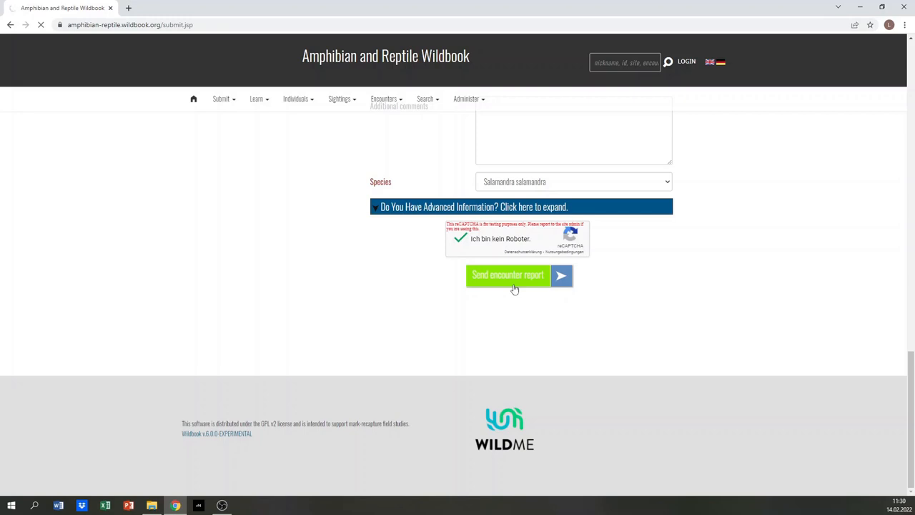
Review the Success page showing uploaded W2021_56.JPG and the assigned encounter number
click(507, 275)
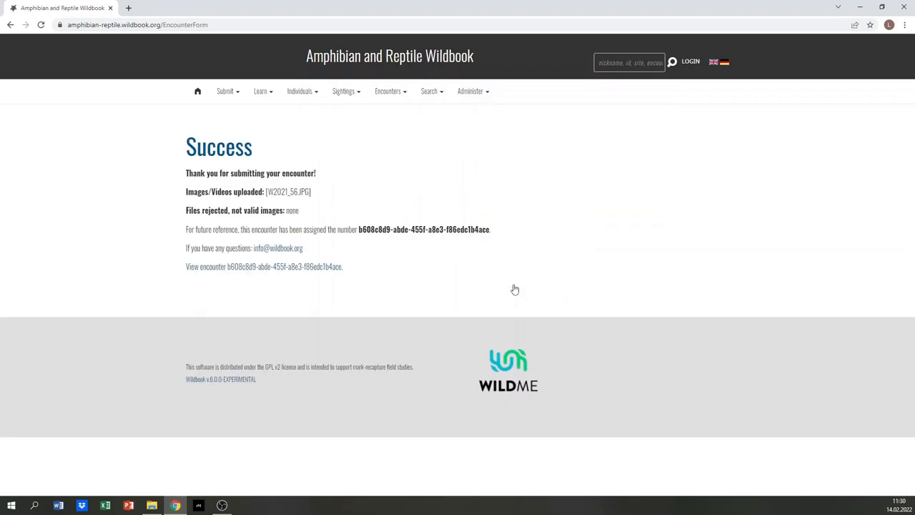
mouse_move(230, 178)
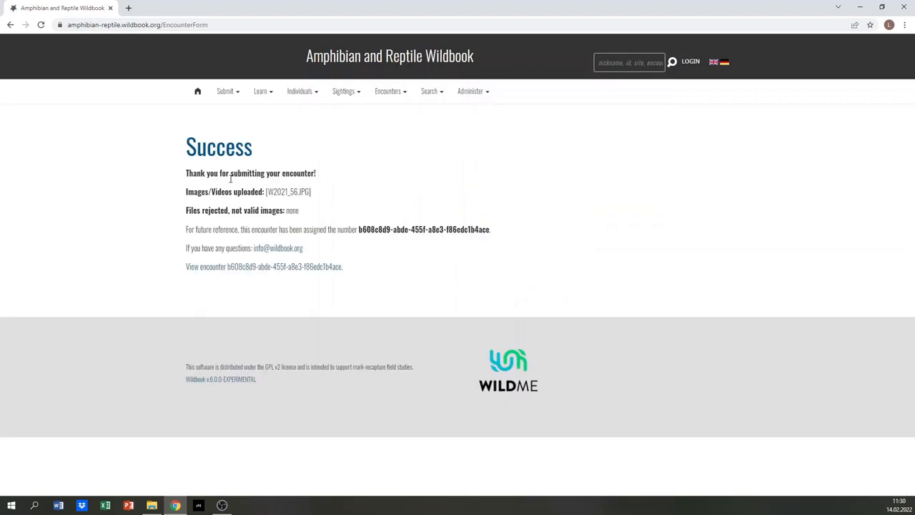
mouse_move(233, 276)
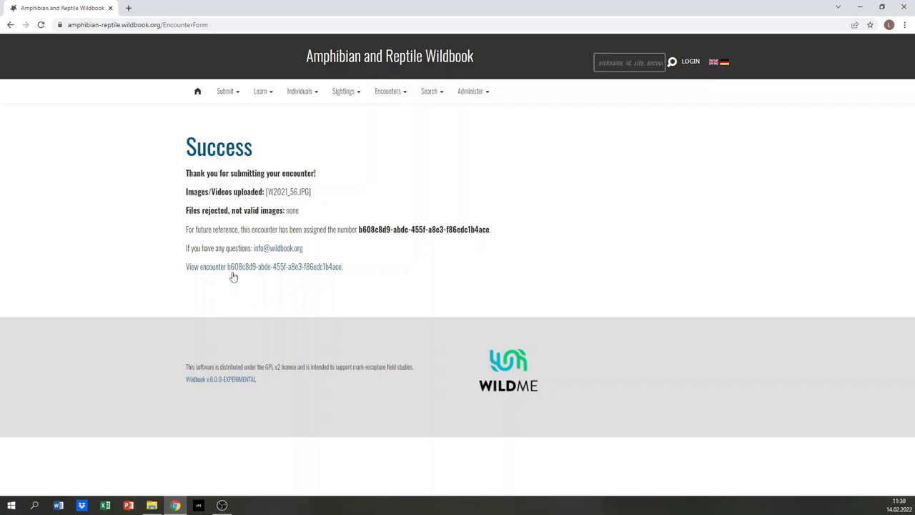
mouse_move(329, 266)
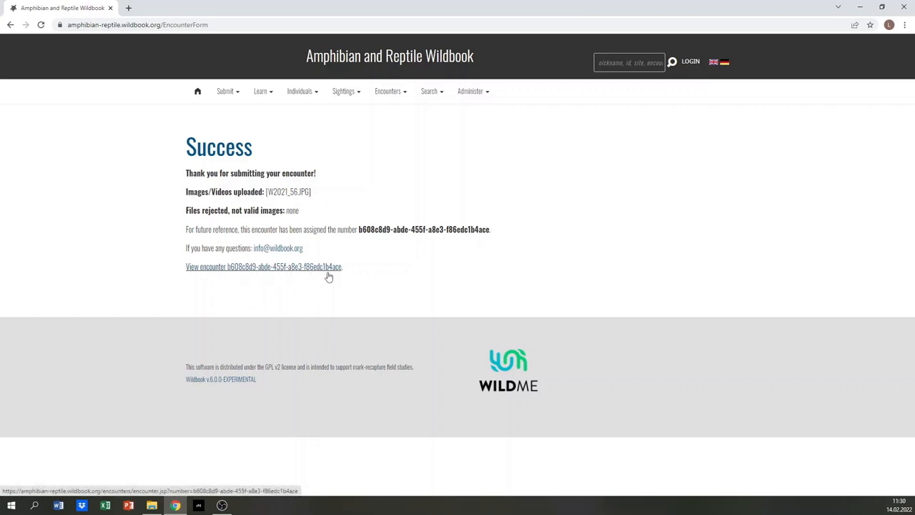